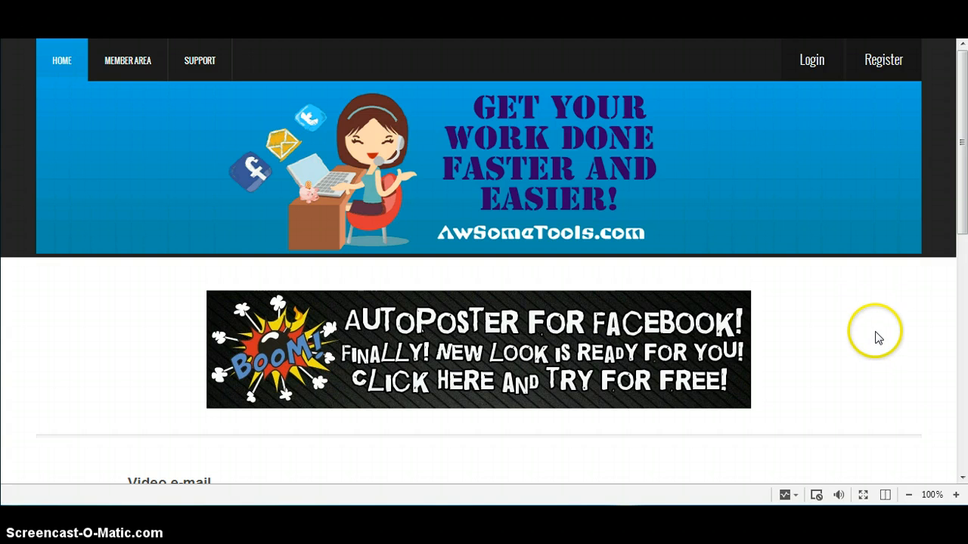
mouse_move(804, 203)
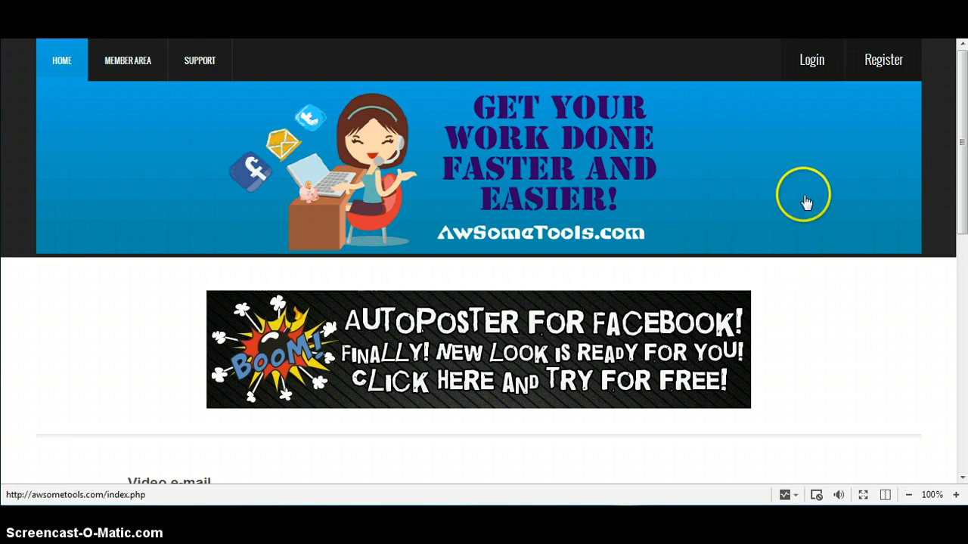
- Sign in to the AwSomeTools member account with username 'ka' and its password
left_click(810, 60)
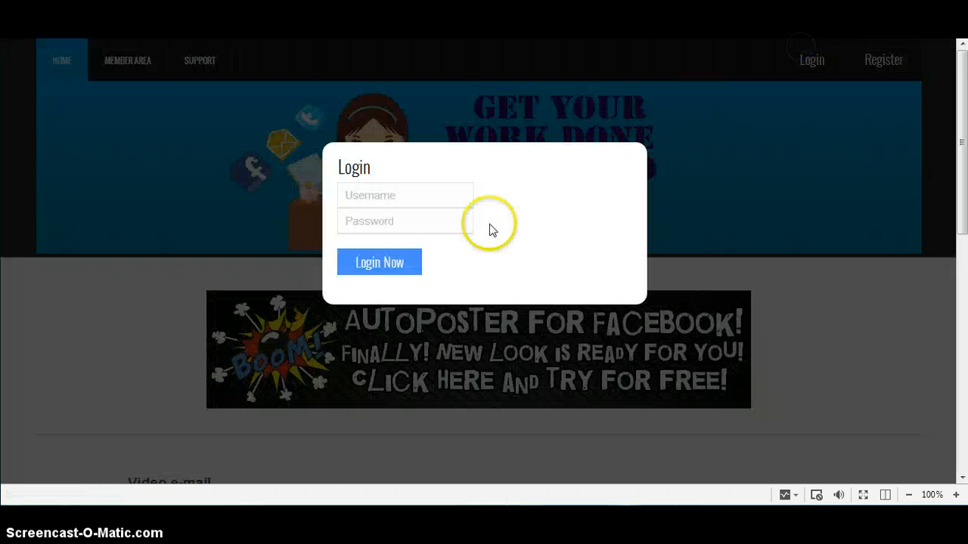
type("kalli")
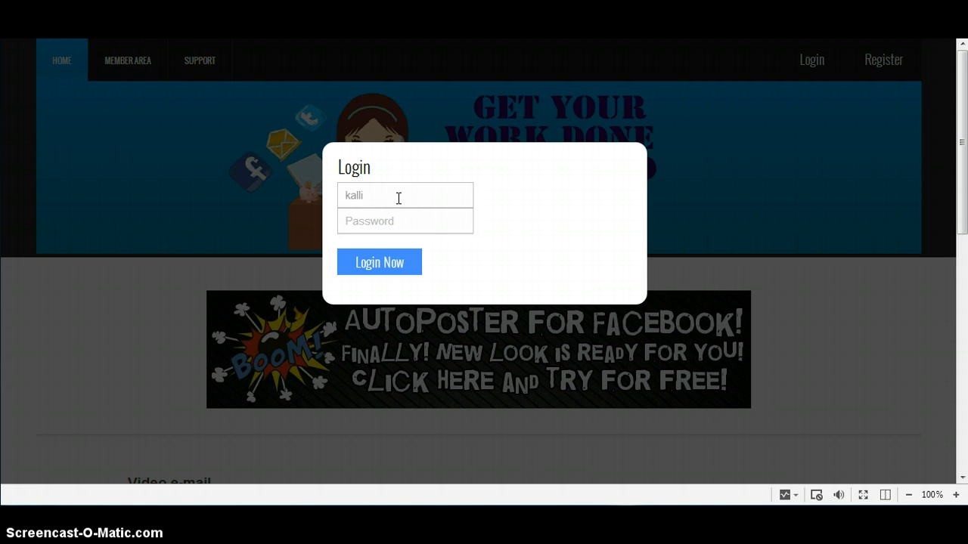
type("***")
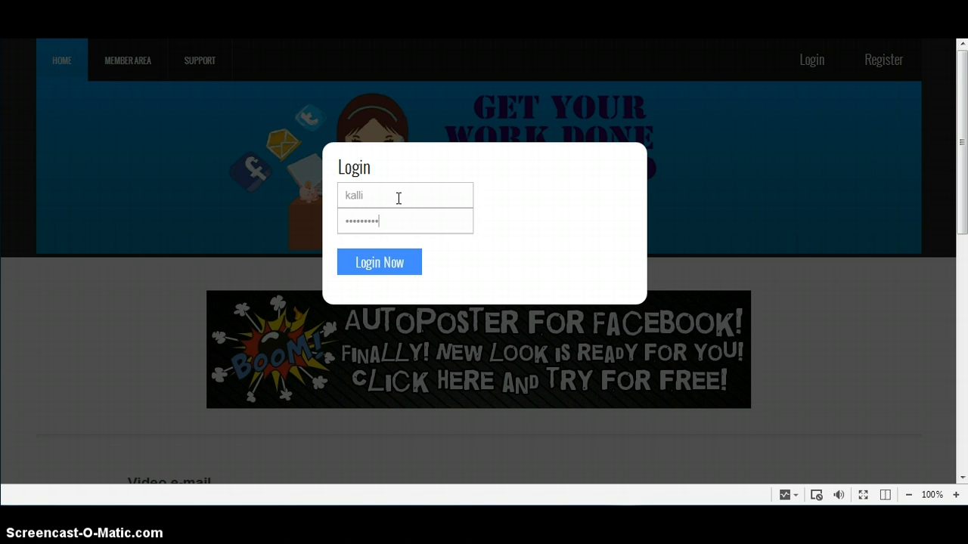
left_click(378, 261)
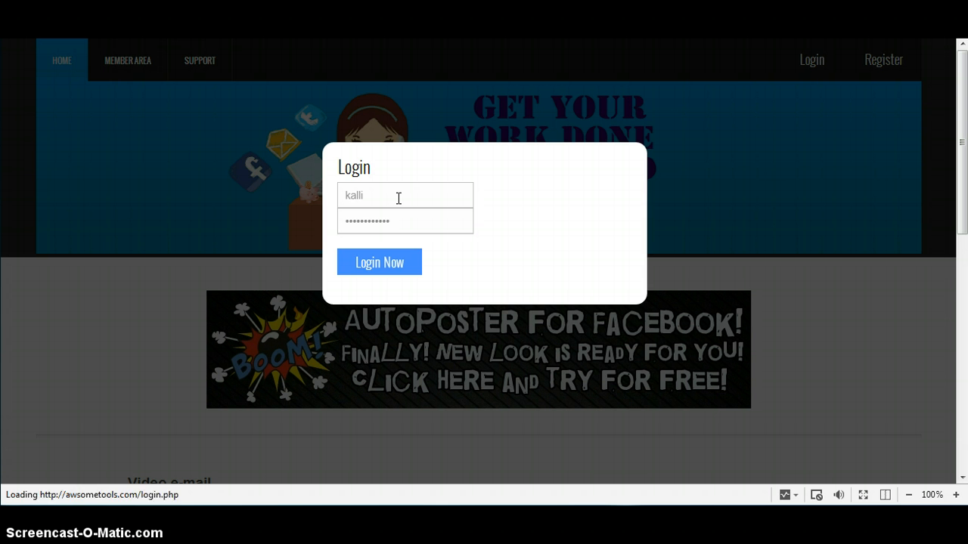
- Start connecting the member account with Facebook from the member area
left_click(378, 262)
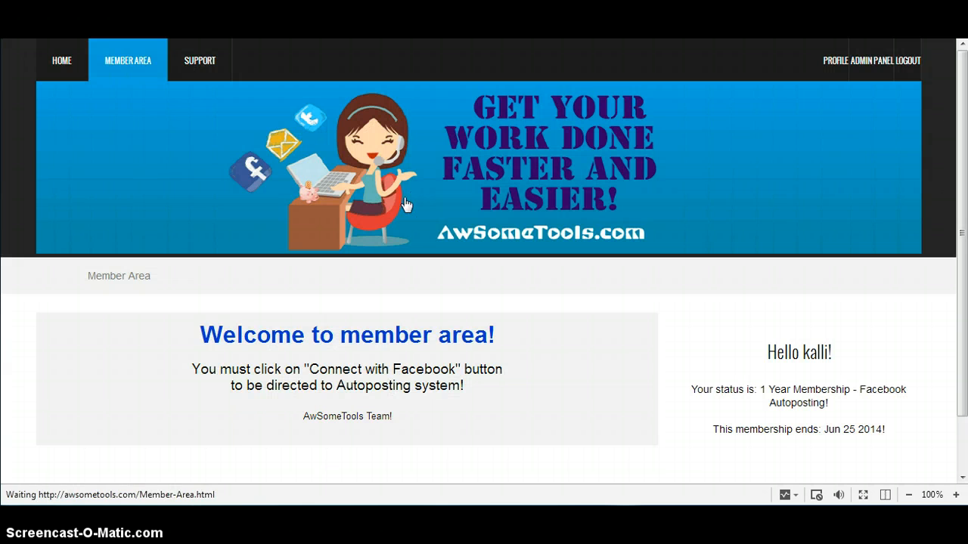
scroll("down", 3)
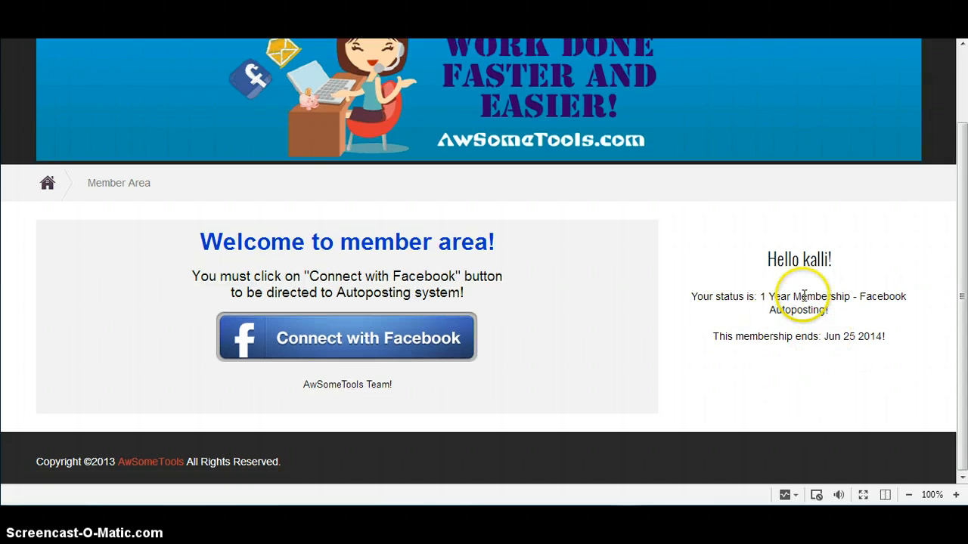
mouse_move(847, 355)
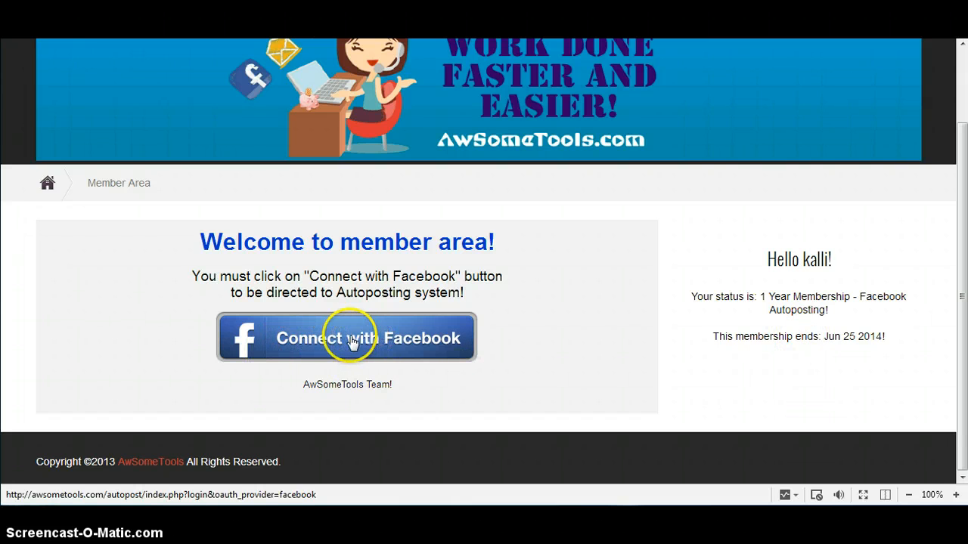
left_click(346, 339)
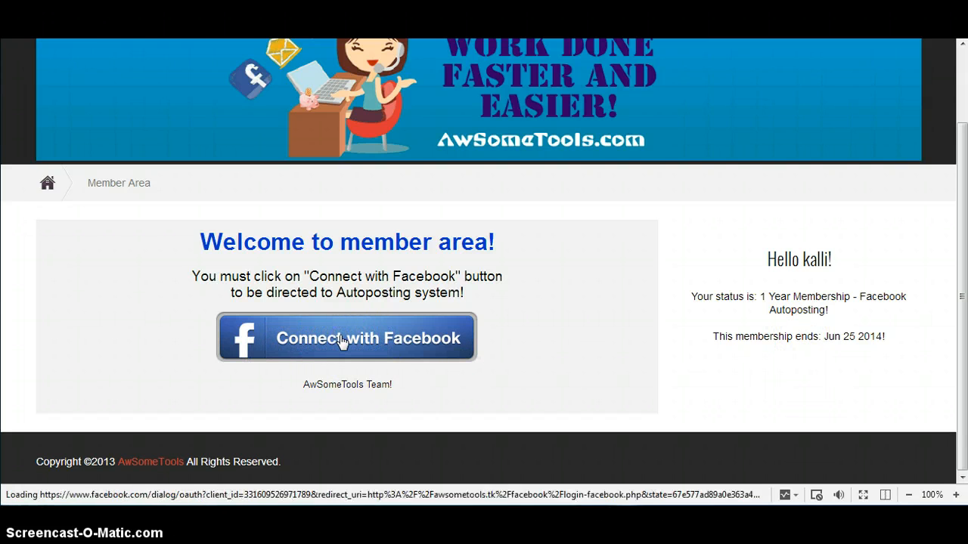
left_click(346, 337)
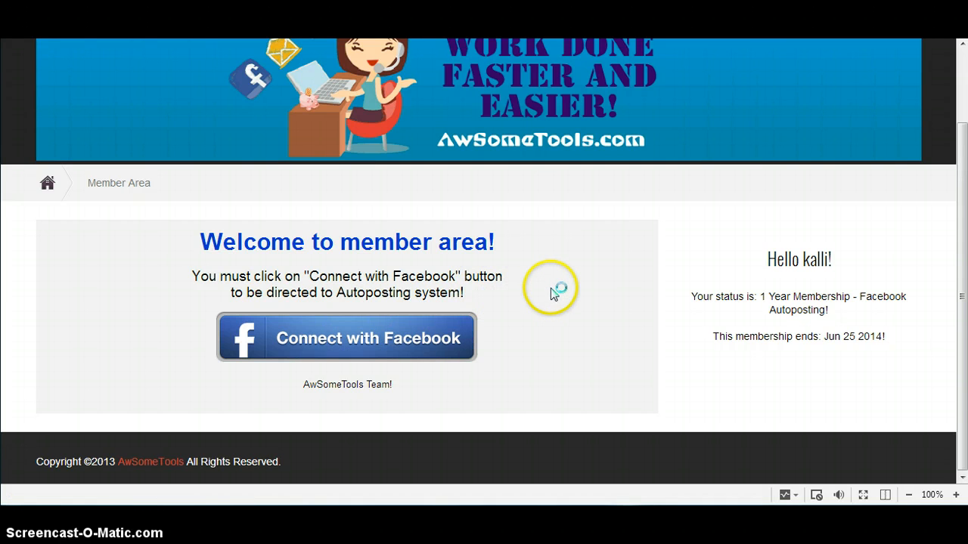
- Enter the autoposting dashboard, dismiss the Post Planner work-in-progress notice and show the My stuff category options
left_click(346, 339)
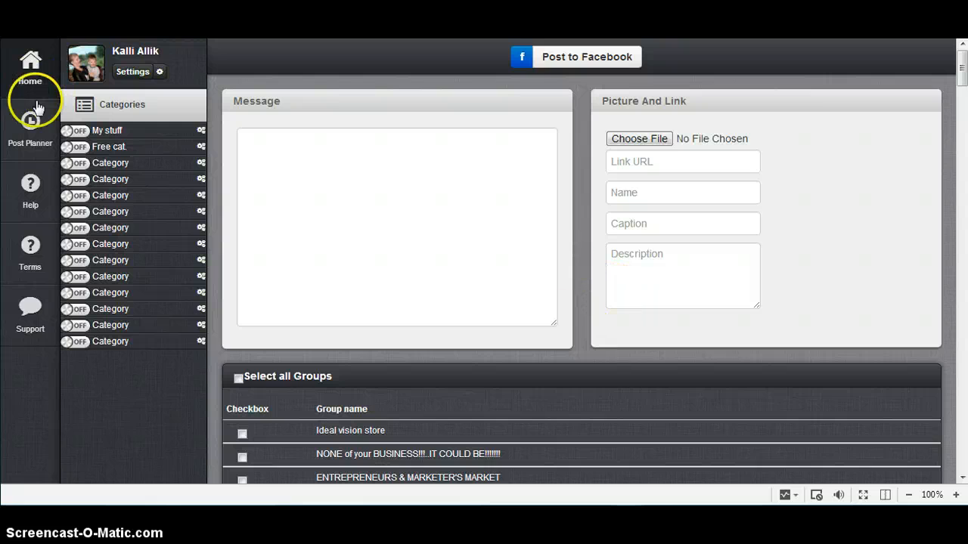
left_click(31, 128)
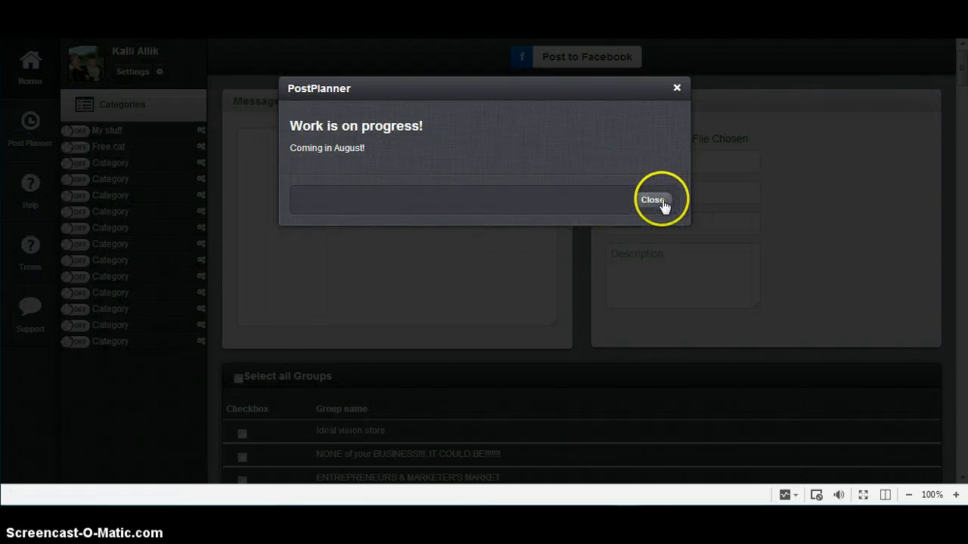
left_click(652, 199)
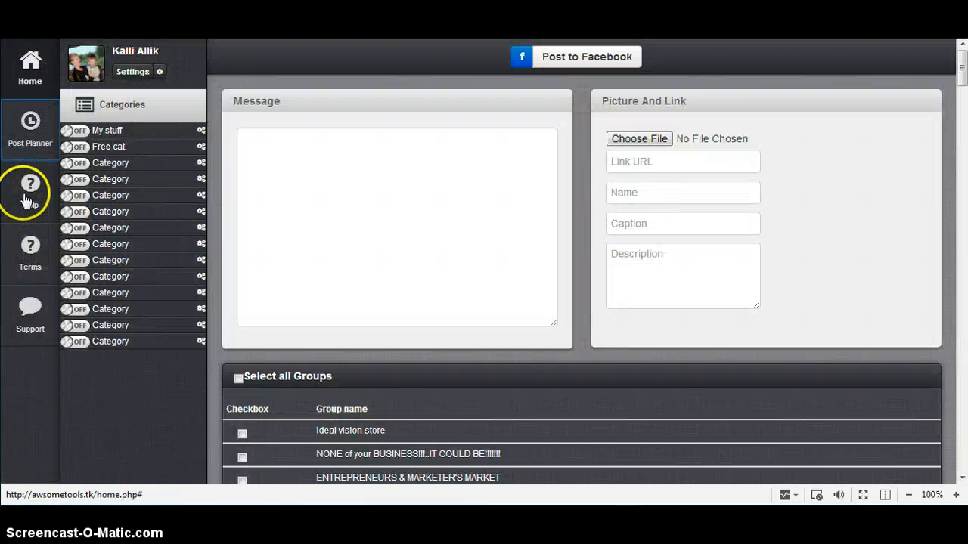
left_click(31, 310)
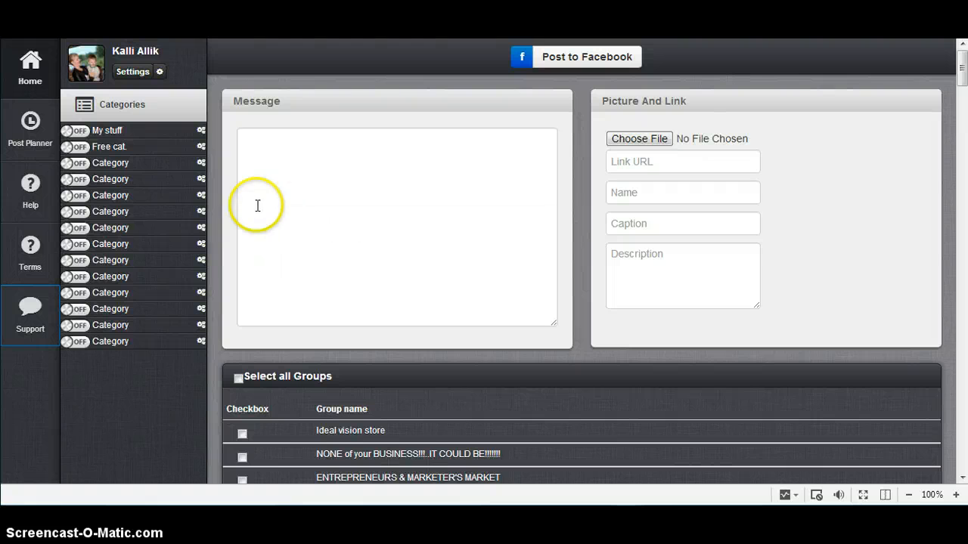
left_click(201, 130)
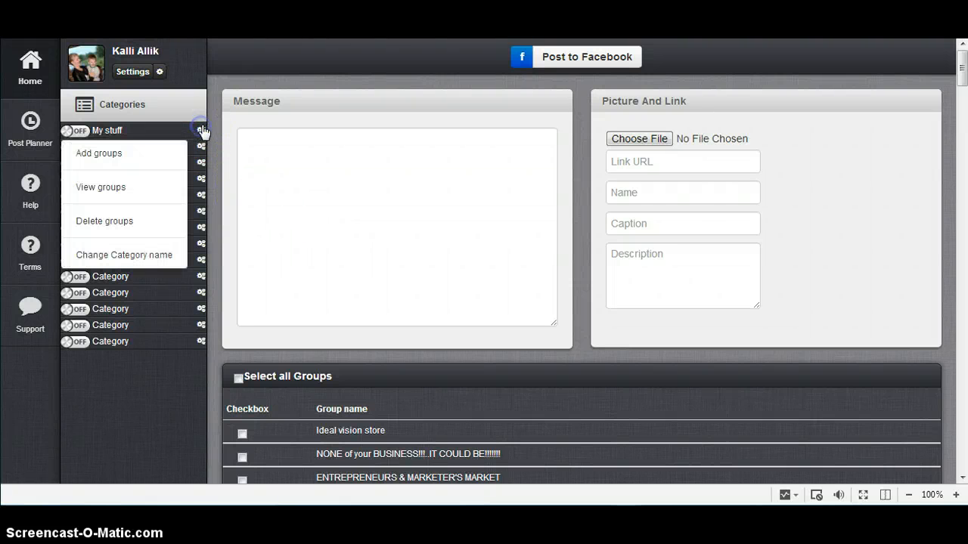
mouse_move(99, 187)
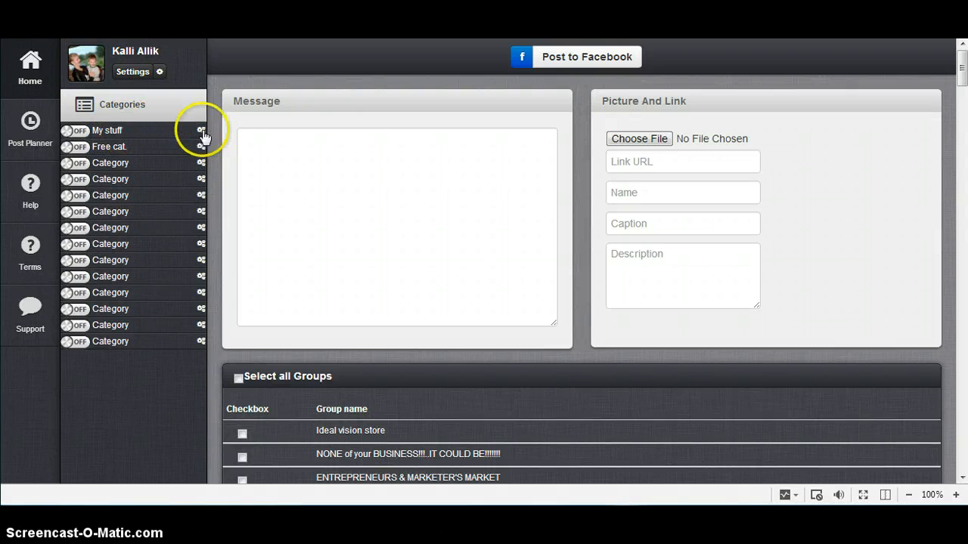
- Change the My stuff category's name to 'New!!!'
left_click(201, 130)
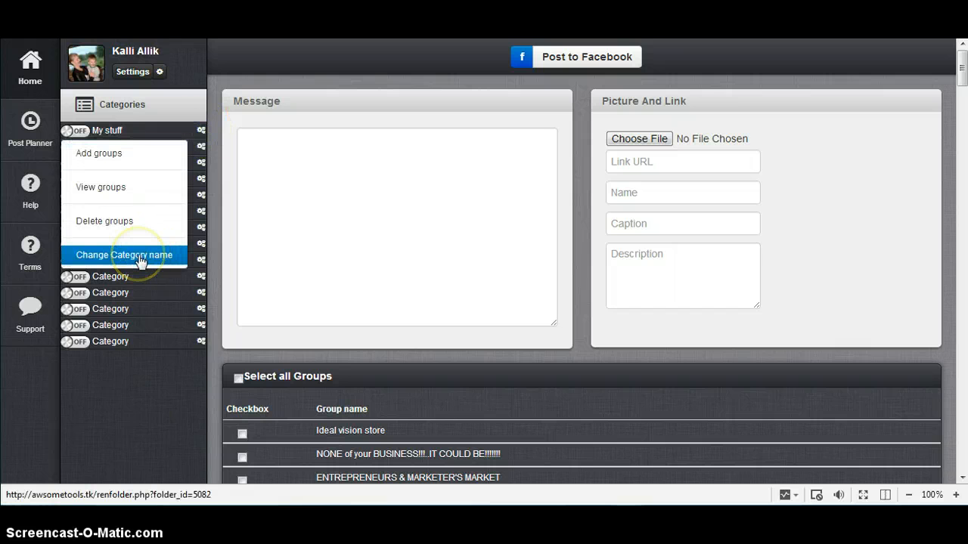
left_click(124, 254)
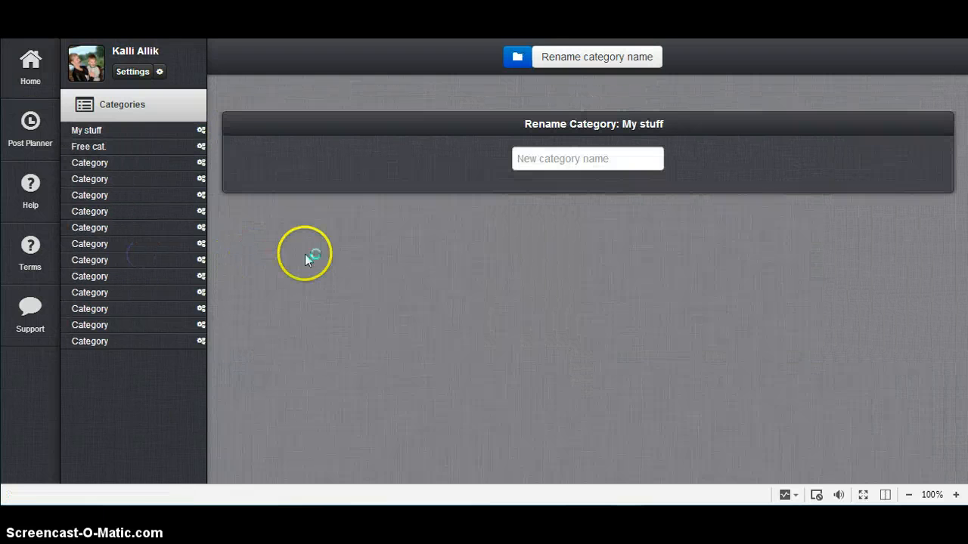
left_click(587, 159)
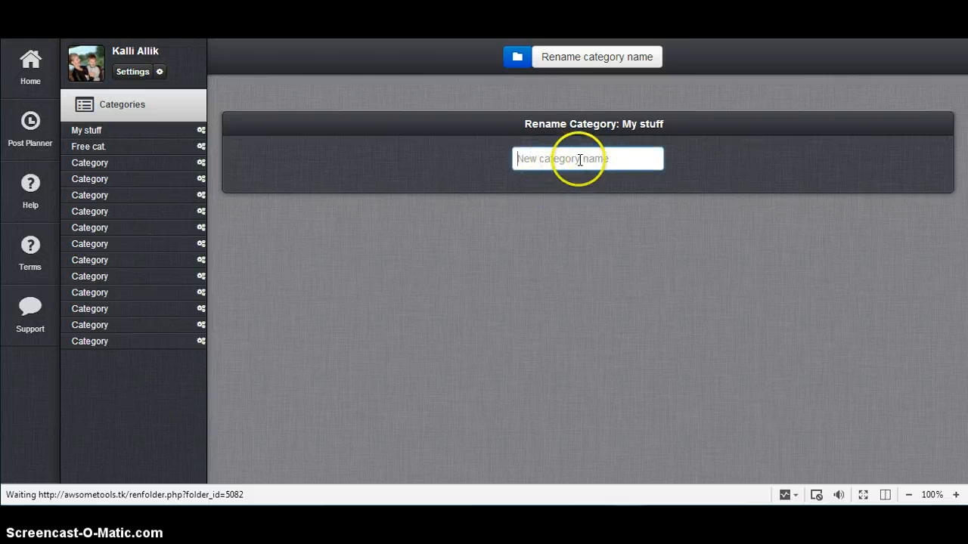
left_click(587, 158)
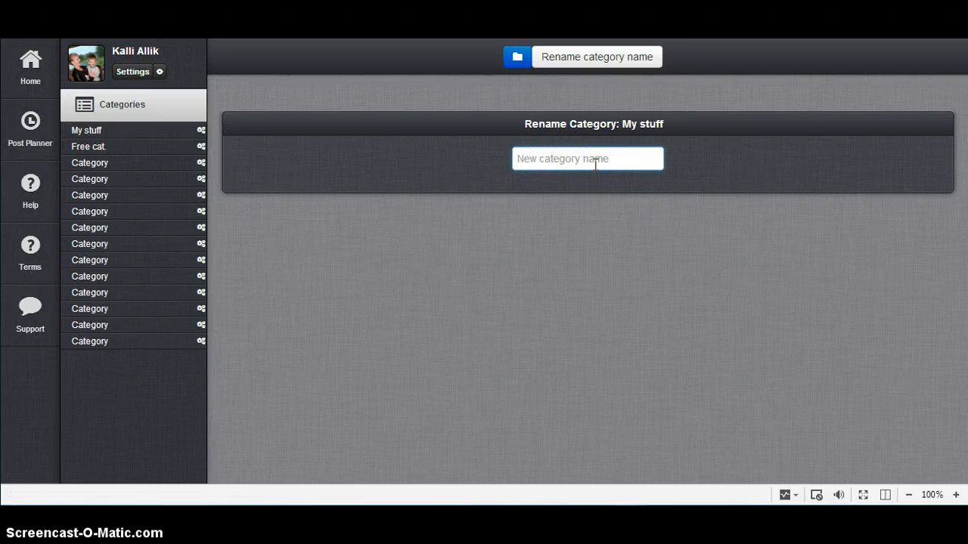
type("New")
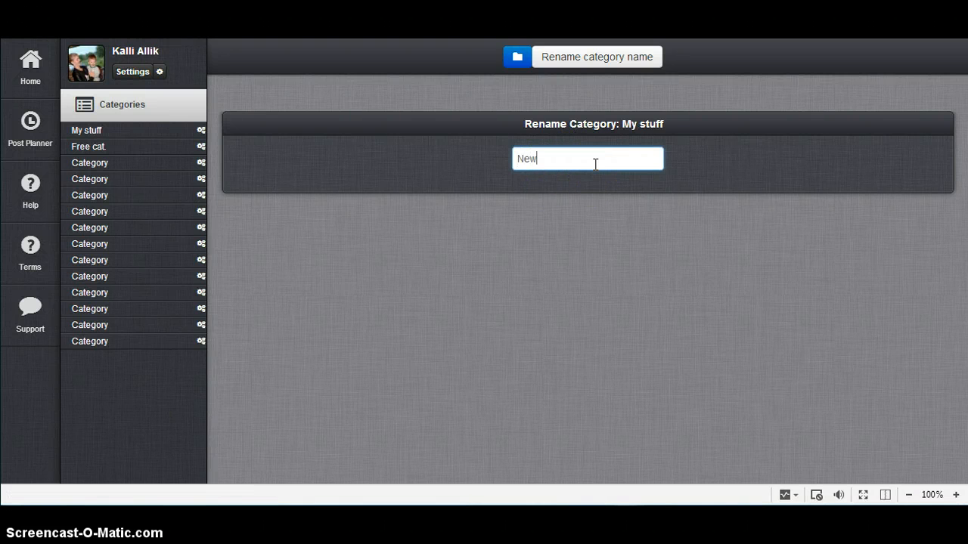
type("!!!")
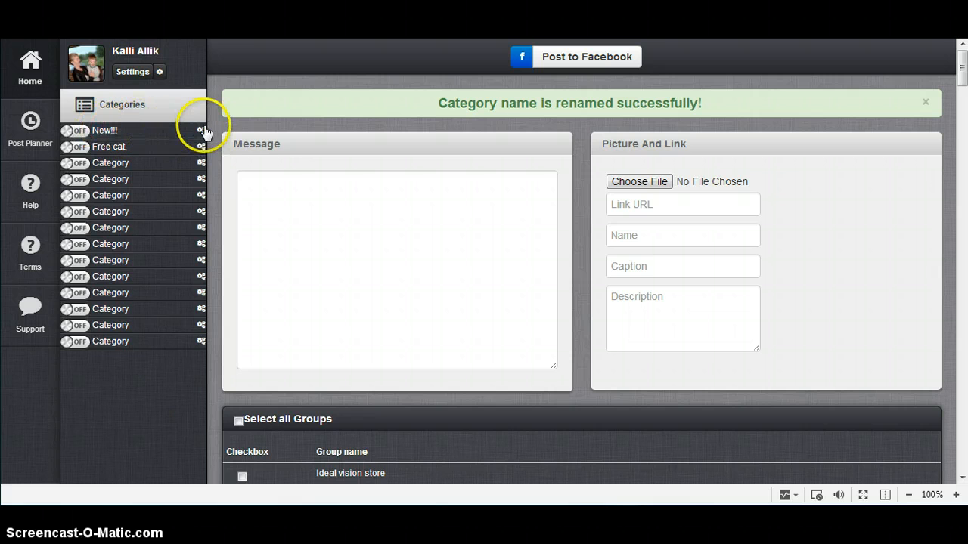
mouse_move(134, 190)
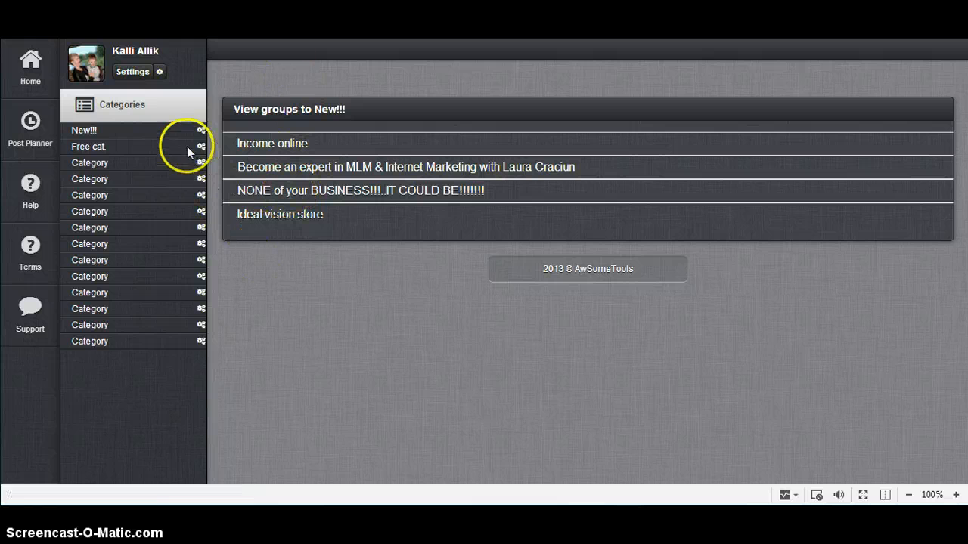
- Delete all selected groups from the New!!! category and view its now-empty group list
left_click(201, 130)
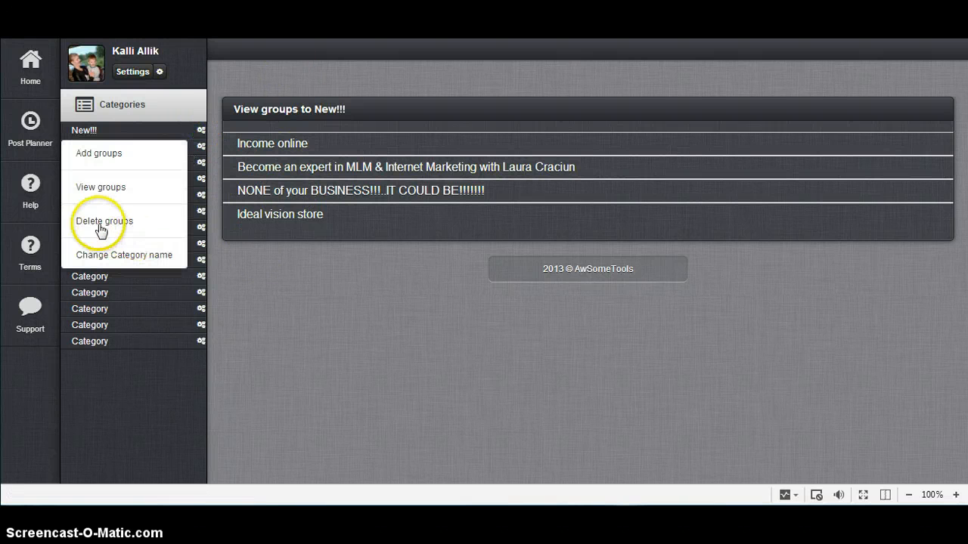
left_click(103, 221)
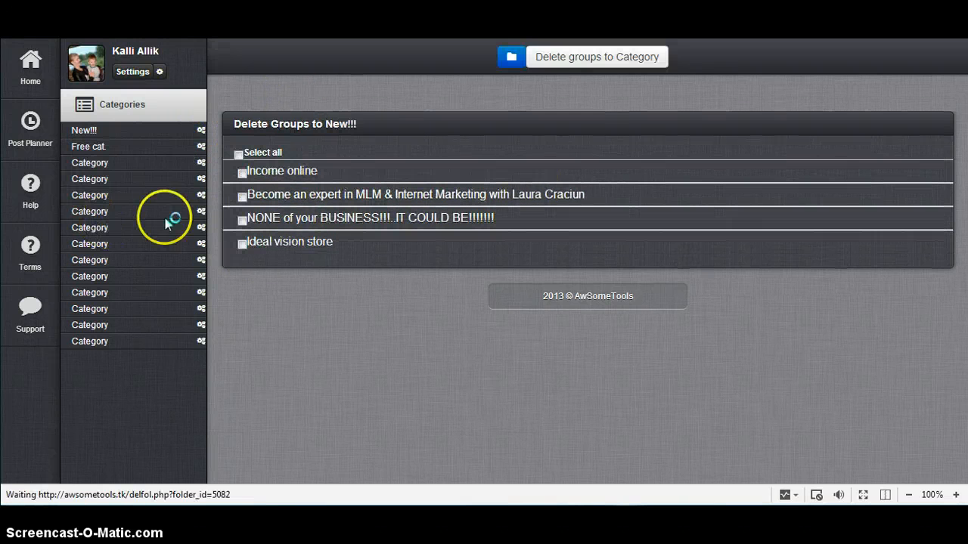
left_click(239, 154)
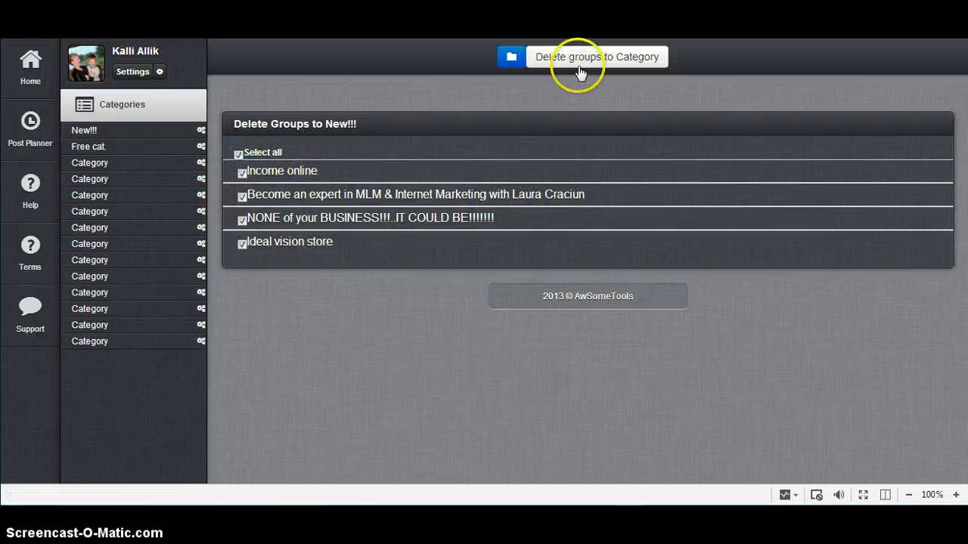
left_click(596, 57)
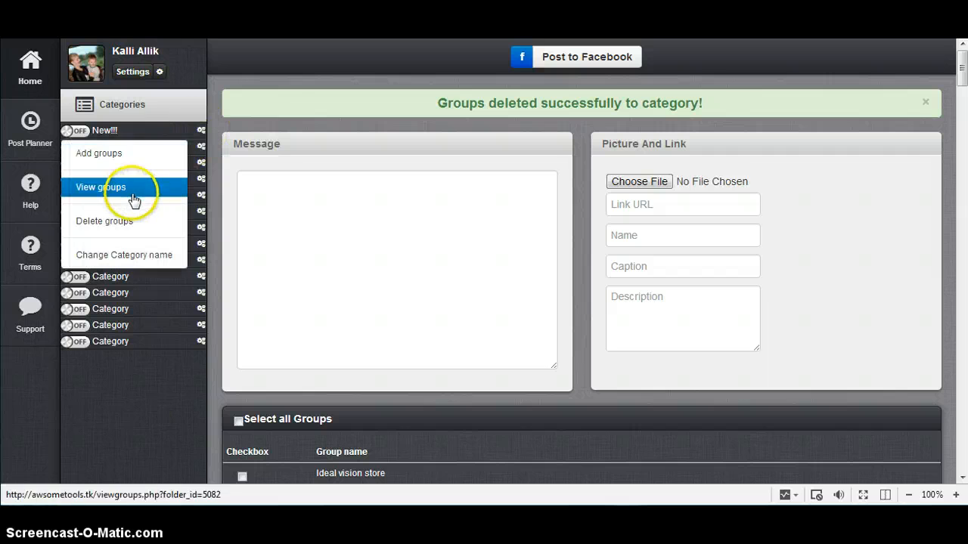
left_click(99, 187)
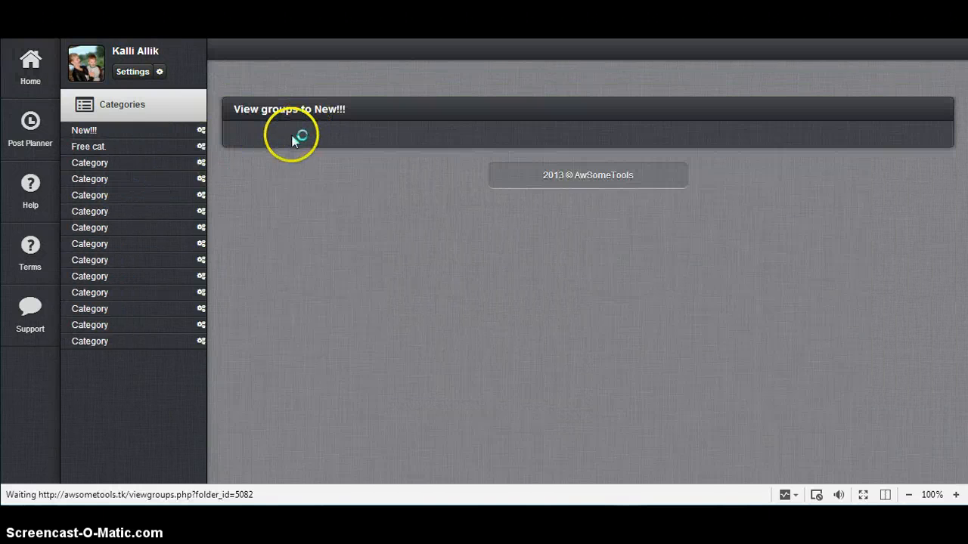
left_click(201, 130)
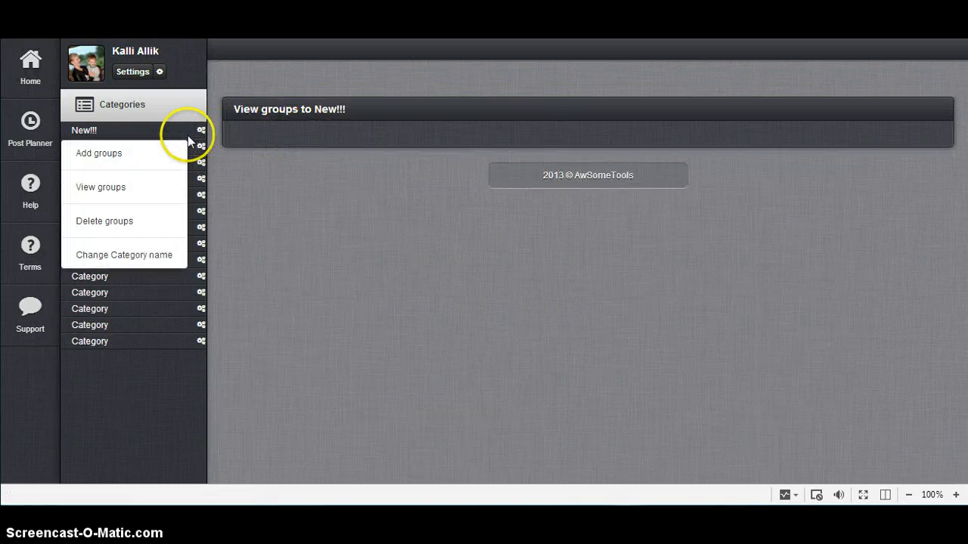
mouse_move(108, 158)
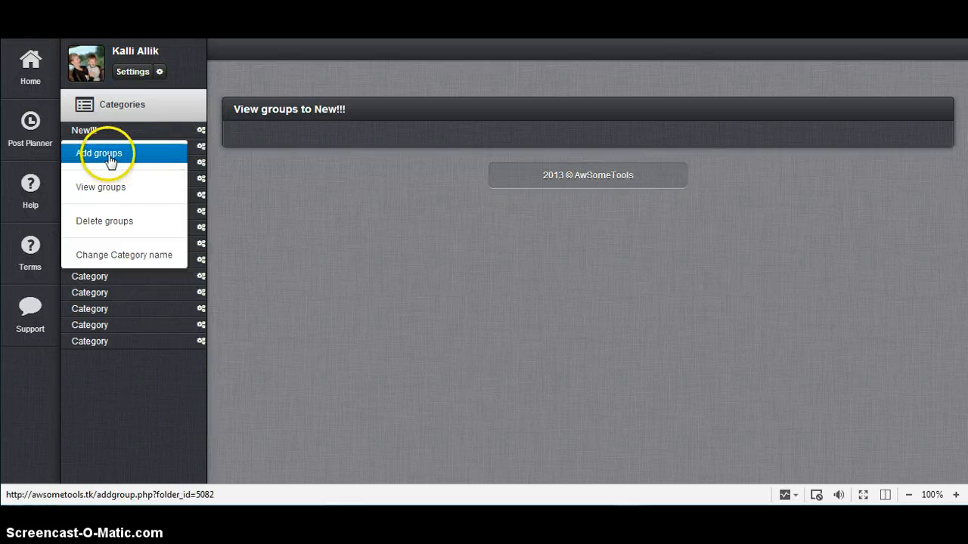
- Add the Homebased Business and Network Marketing groups to the New!!! category
left_click(100, 154)
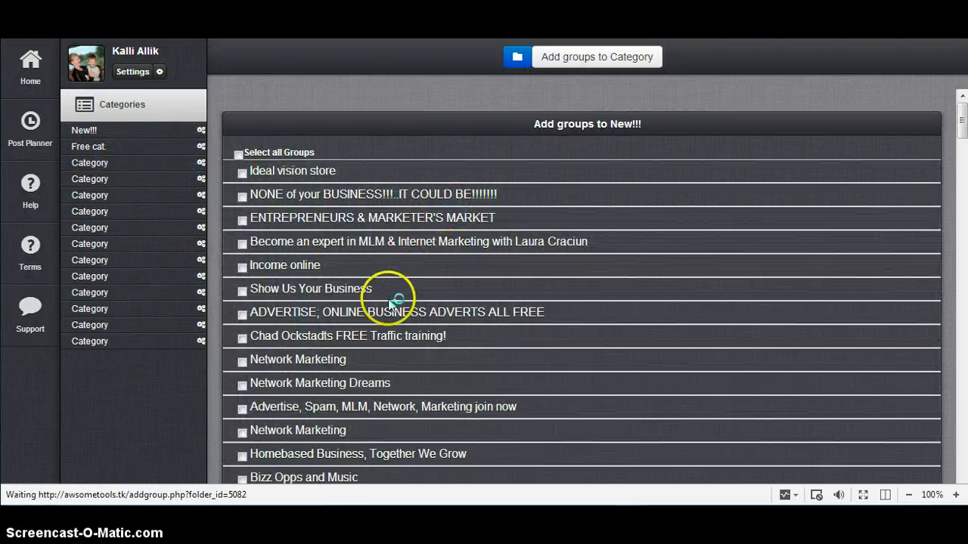
scroll("down", 3)
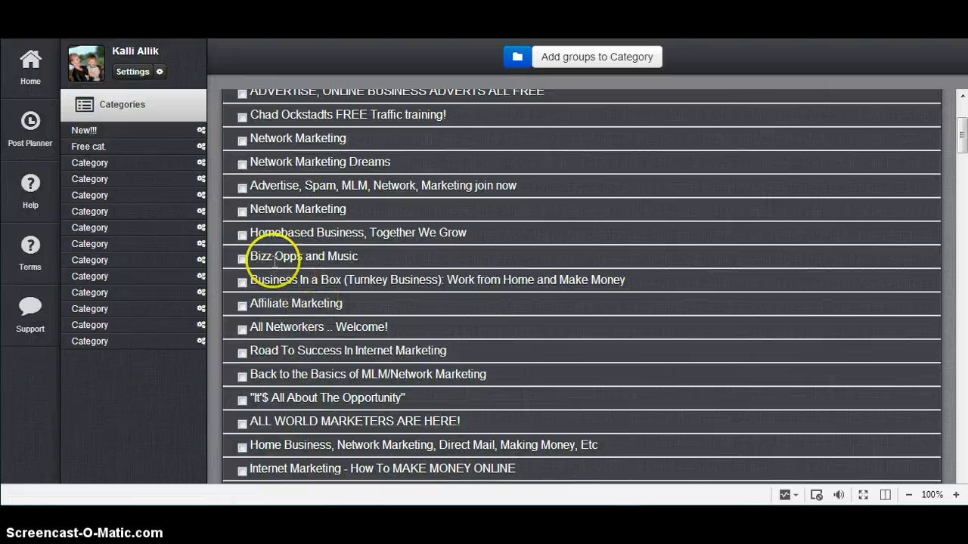
left_click(242, 236)
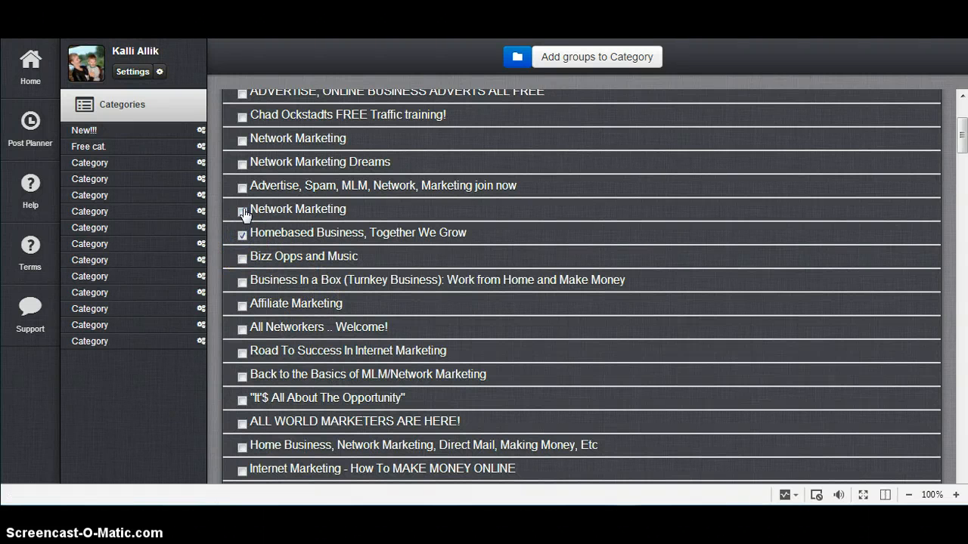
left_click(242, 210)
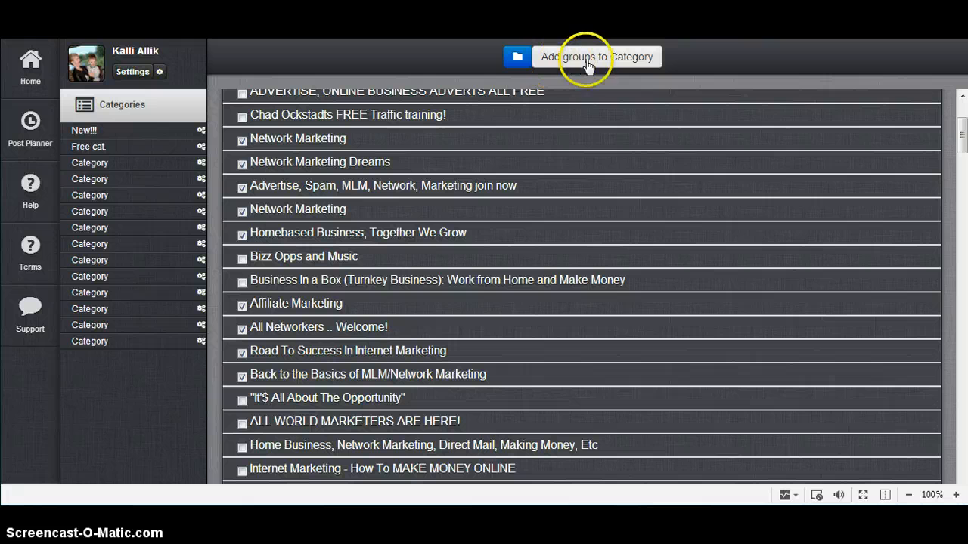
left_click(596, 58)
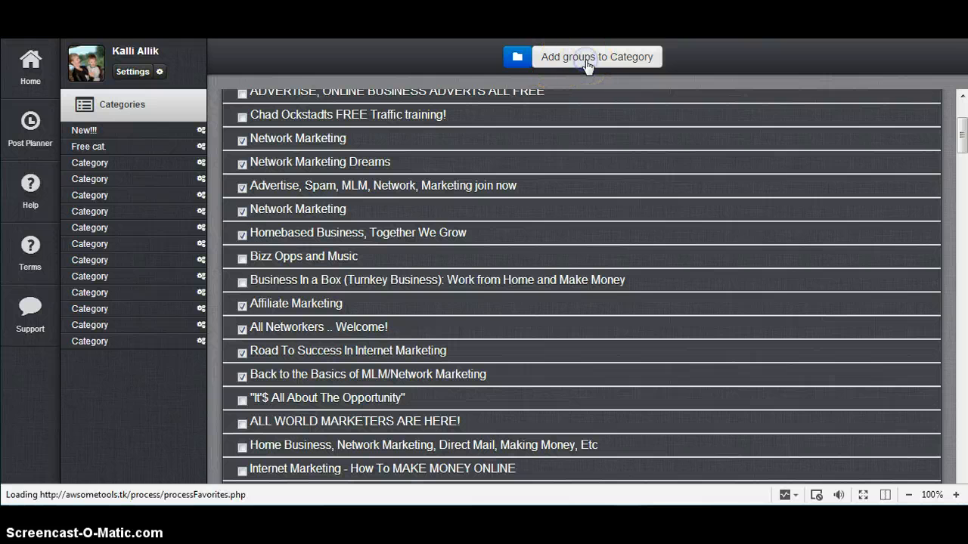
left_click(596, 57)
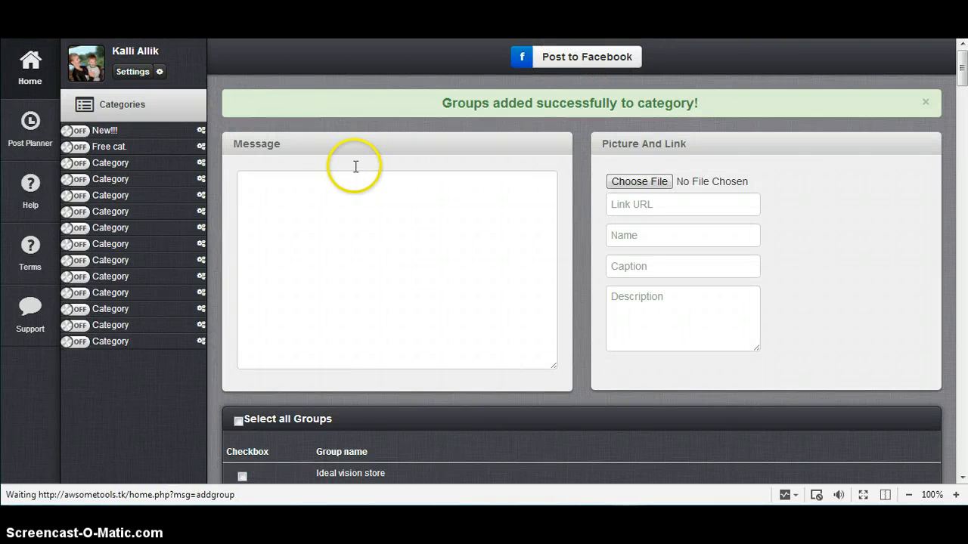
- List the groups now held in New!!! and return to the dashboard
left_click(200, 130)
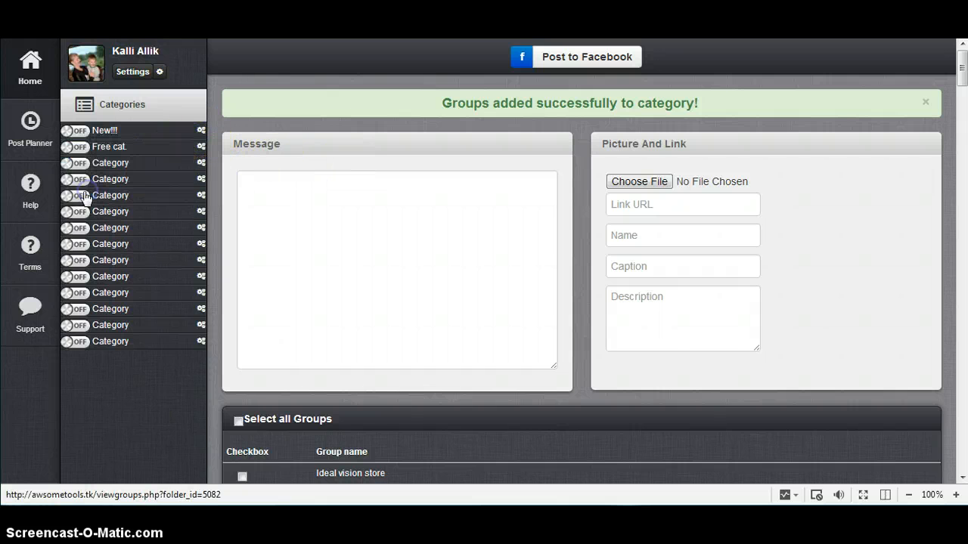
left_click(104, 130)
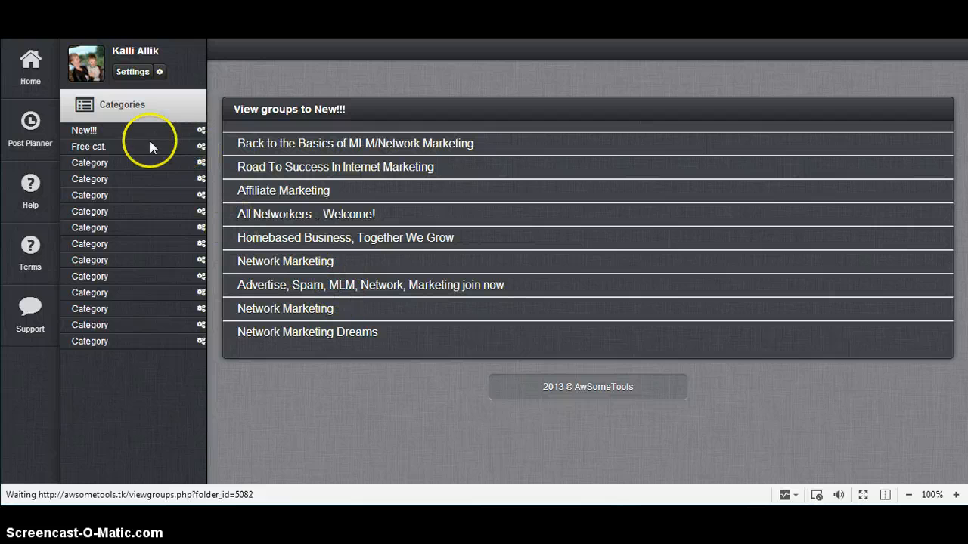
left_click(30, 64)
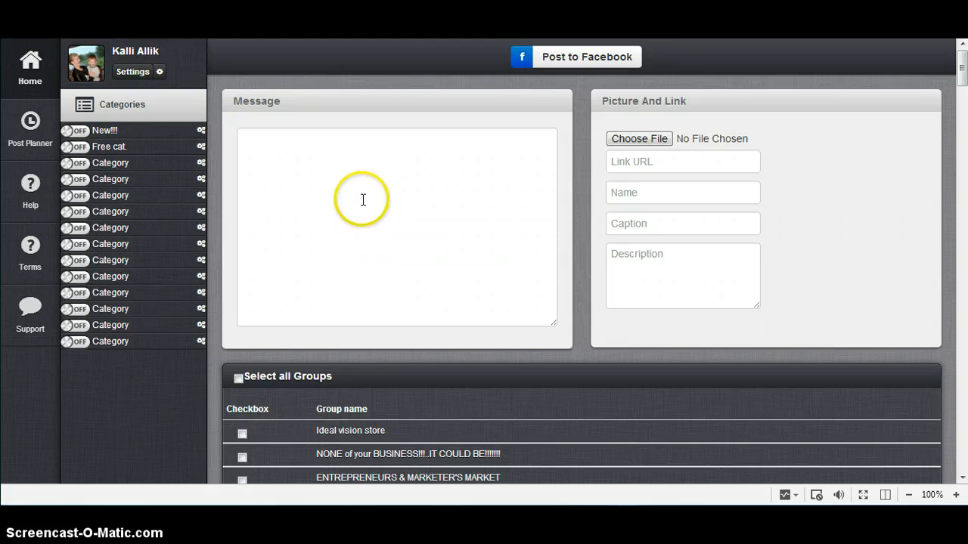
mouse_move(345, 175)
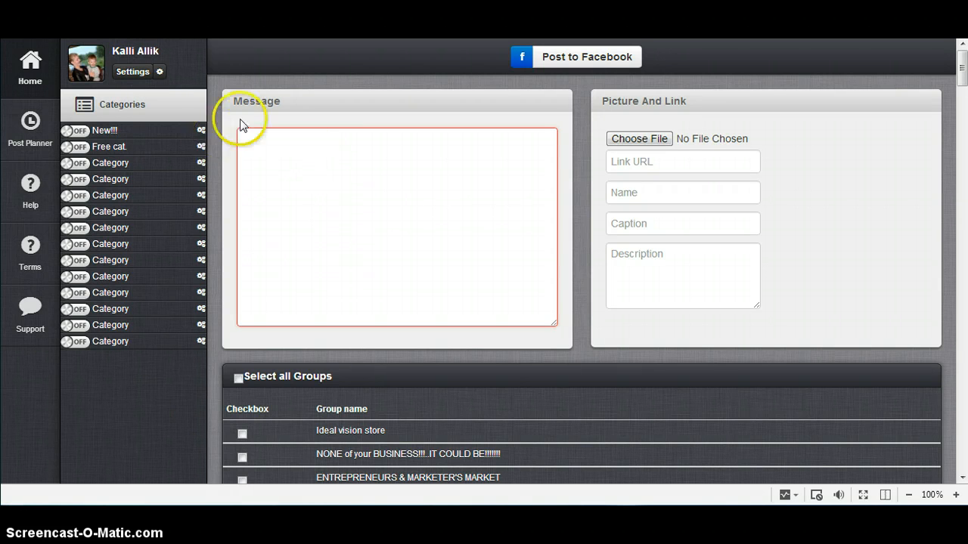
mouse_move(565, 139)
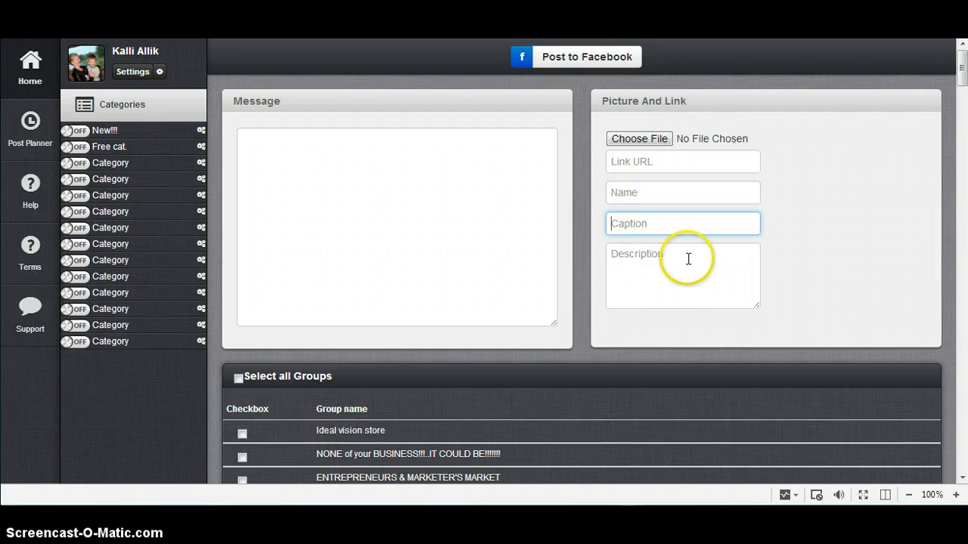
mouse_move(769, 245)
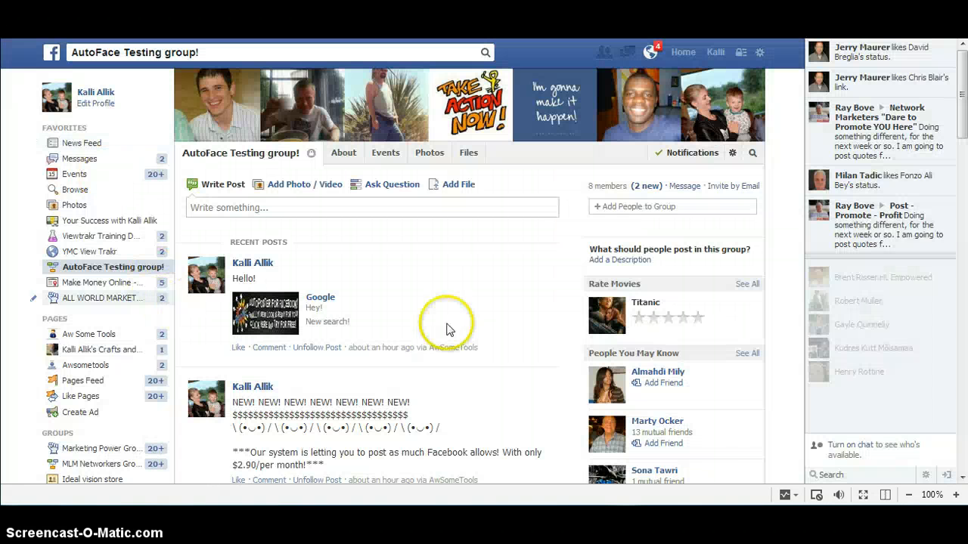
- Copy the NEW! NEW! promotional text from the earlier AutoFace Testing group! post
scroll("down", 3)
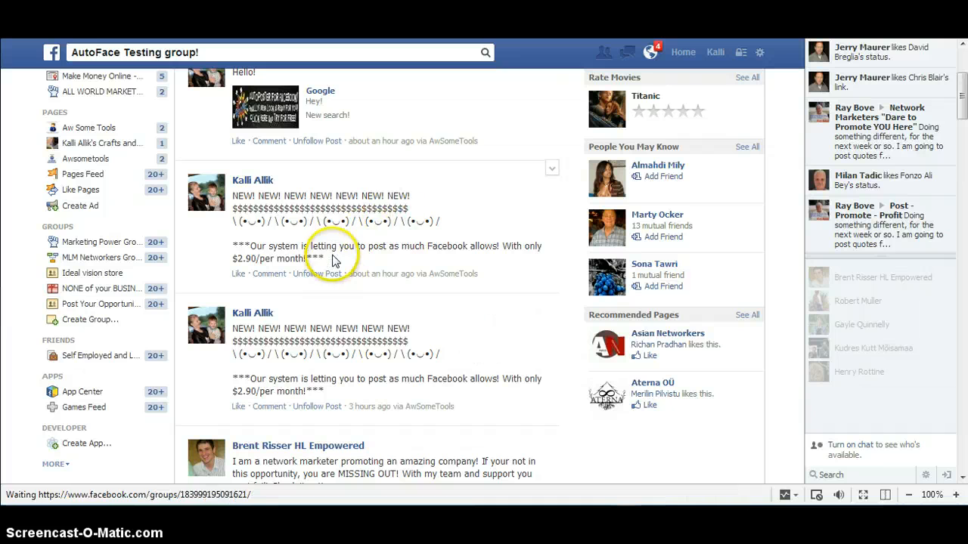
right_click(332, 257)
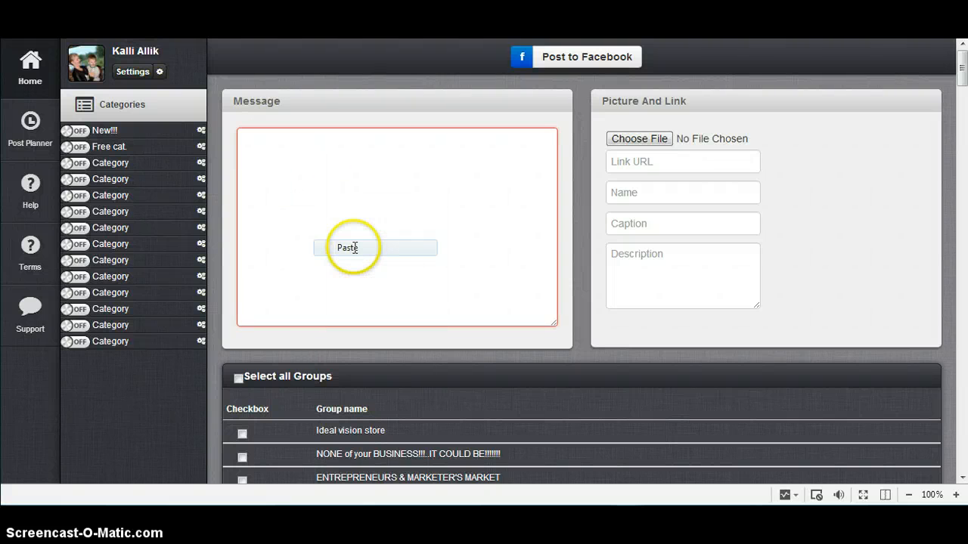
- Paste the promotional message and tick the AutoFace Testing group!, found by searching 'au'
left_click(347, 248)
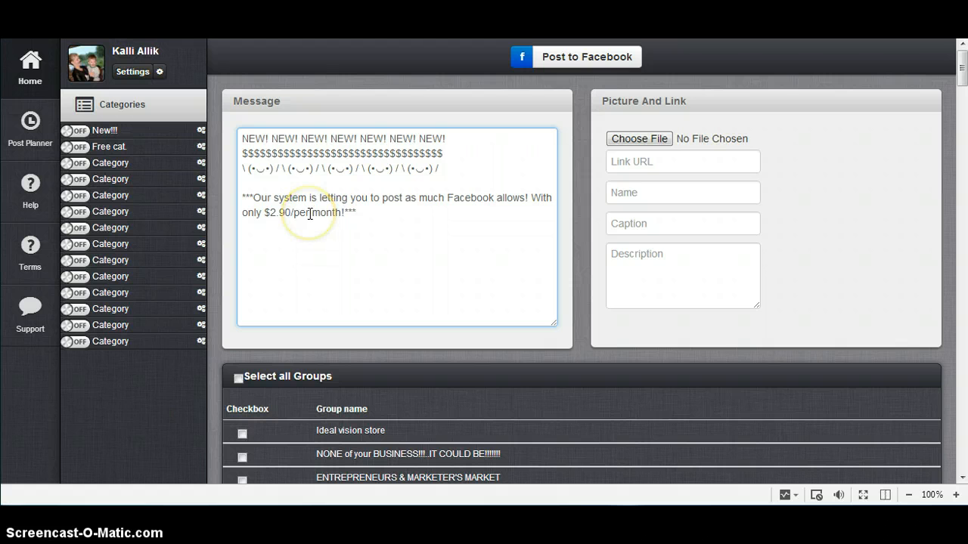
mouse_move(347, 219)
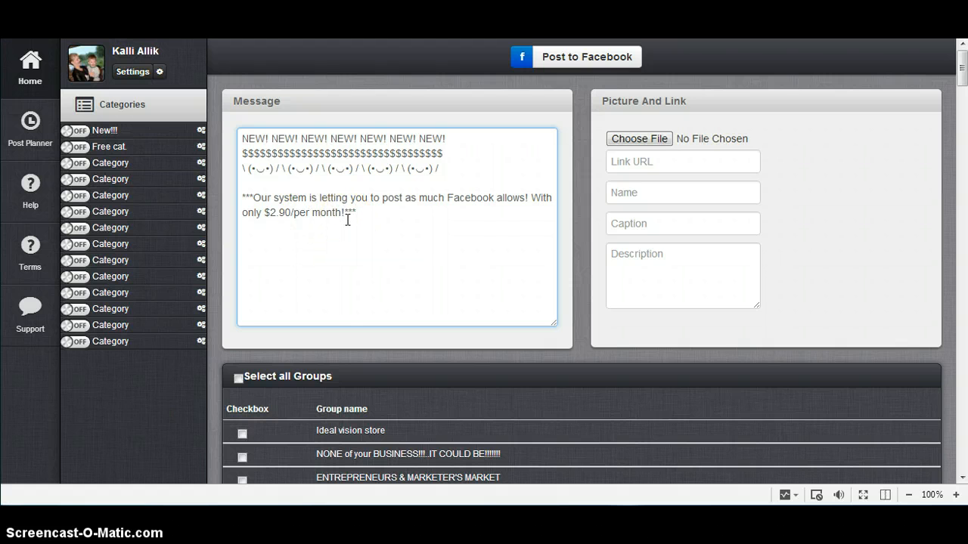
key("ctrl+f")
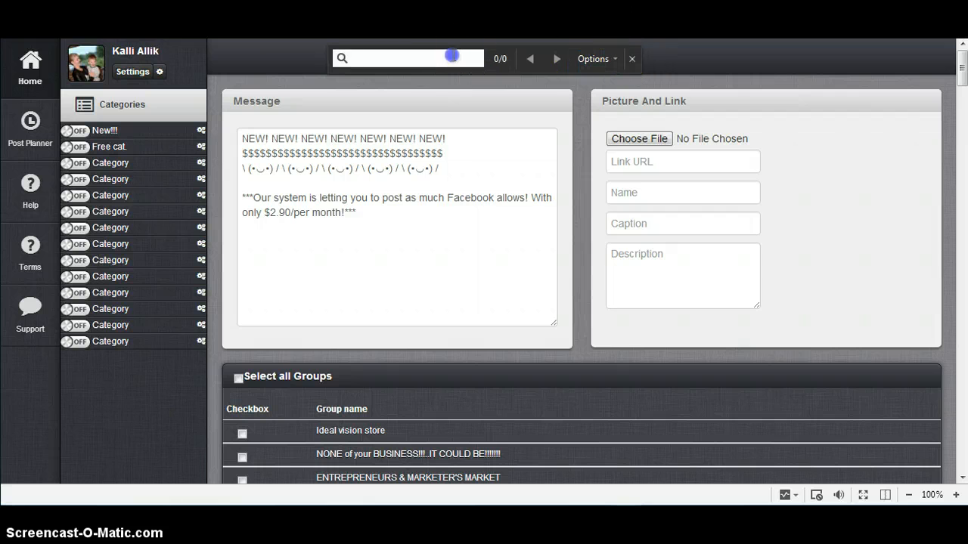
type("auto")
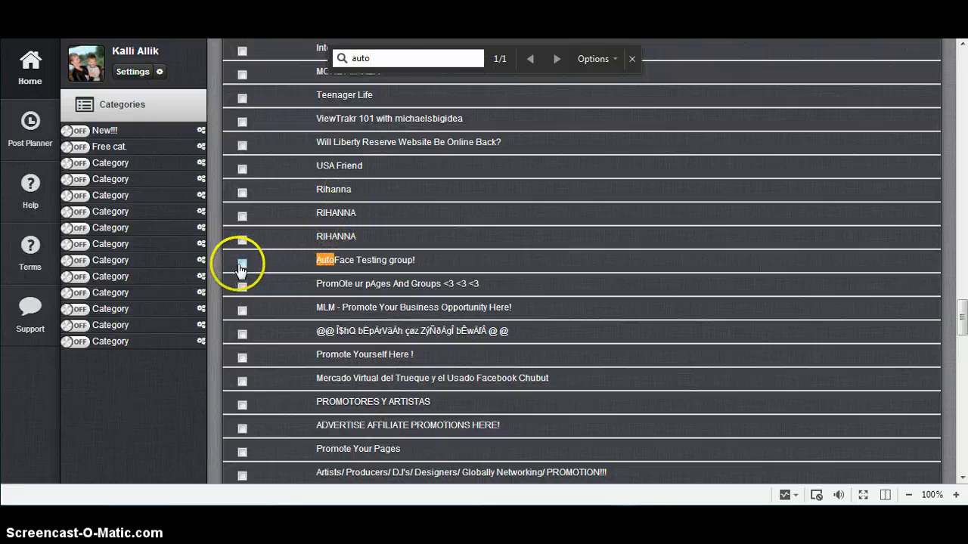
left_click(242, 260)
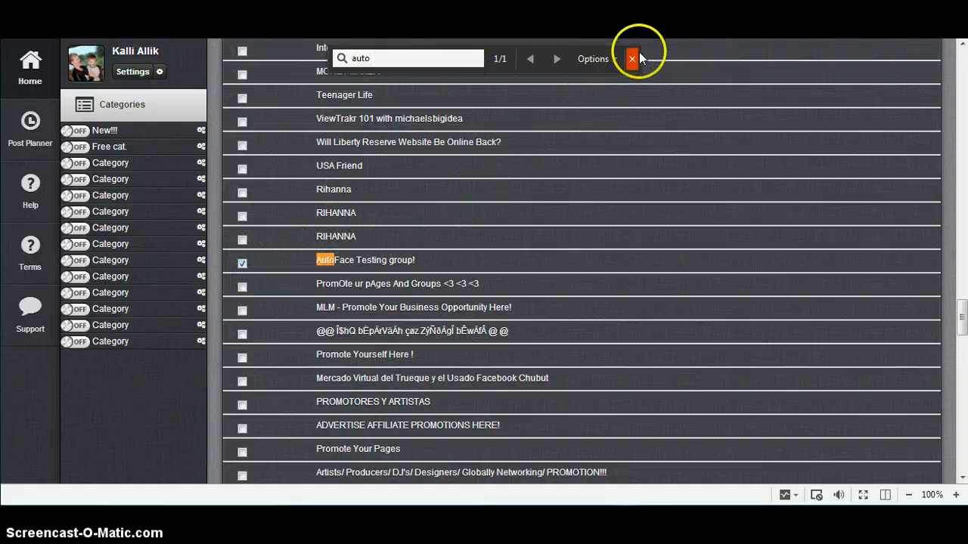
left_click(632, 58)
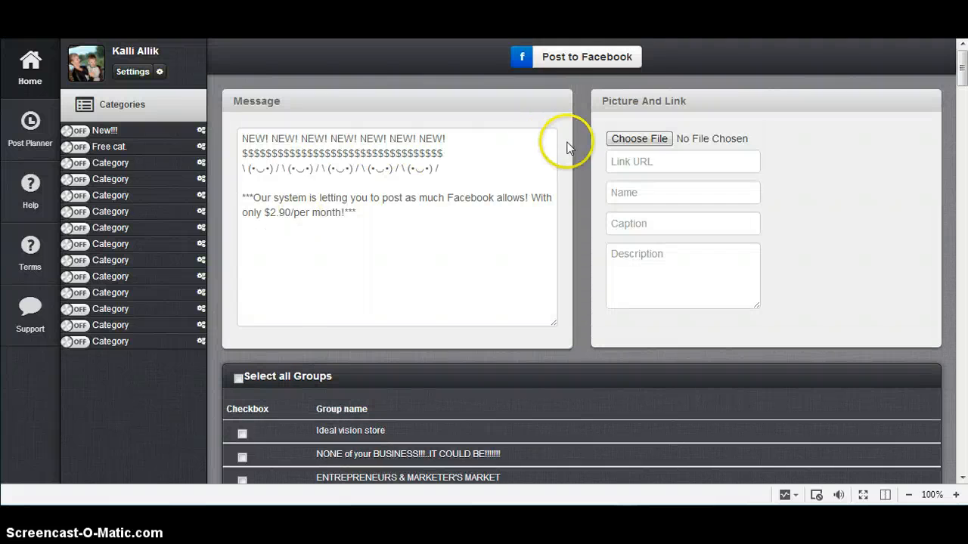
mouse_move(593, 61)
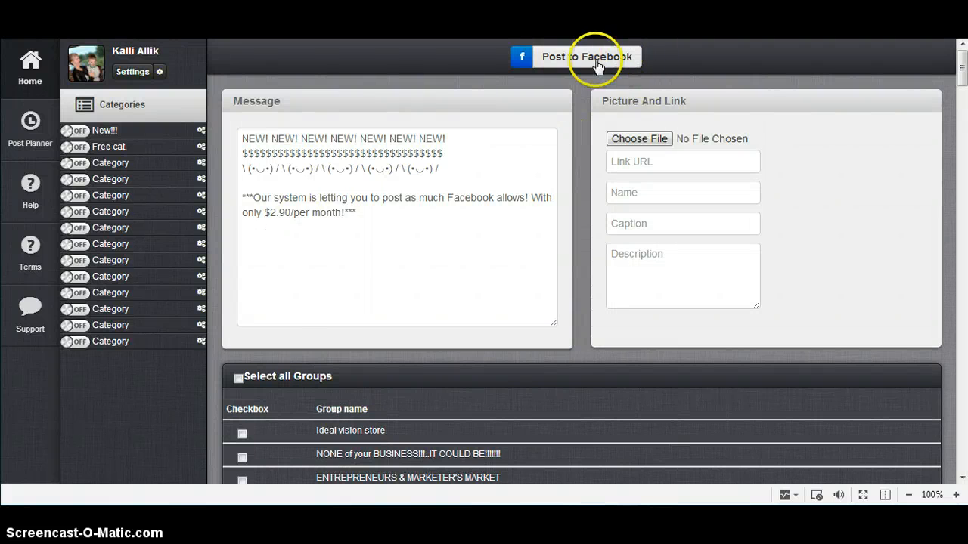
- Post the message to Facebook and wait for the posted-successfully confirmation
left_click(586, 58)
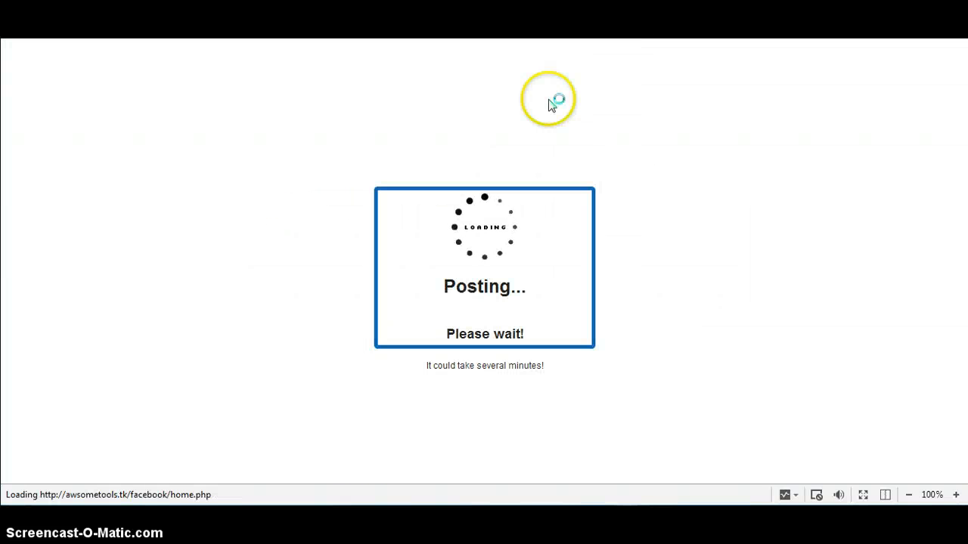
mouse_move(88, 219)
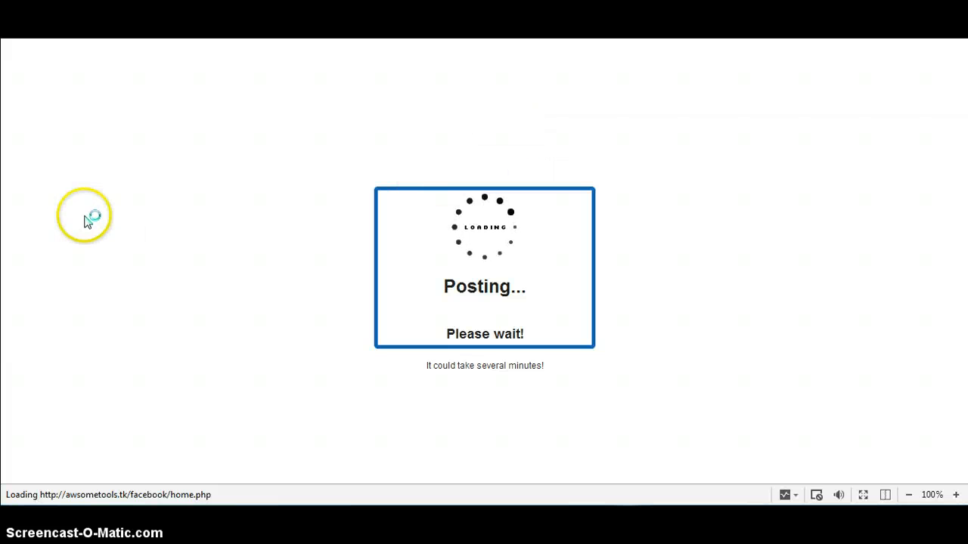
mouse_move(124, 103)
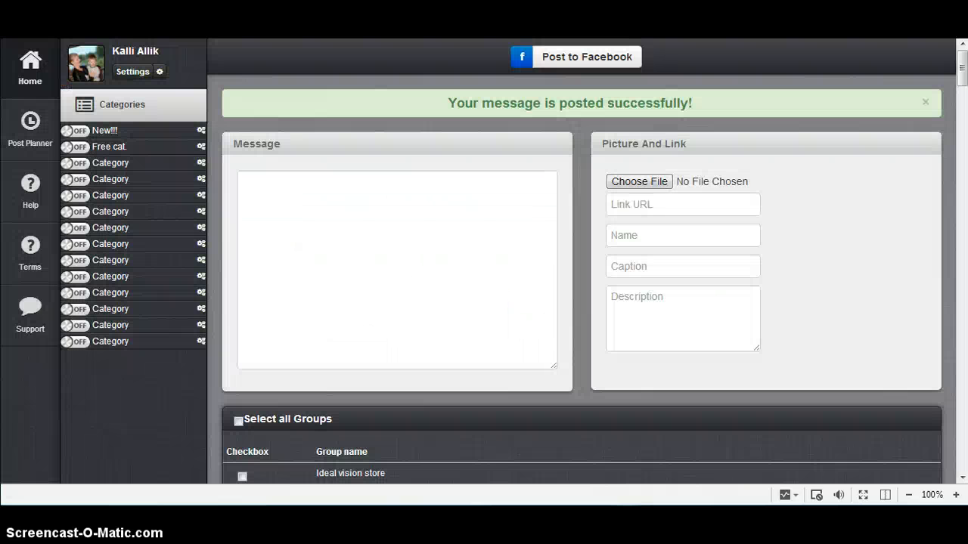
double_click(484, 102)
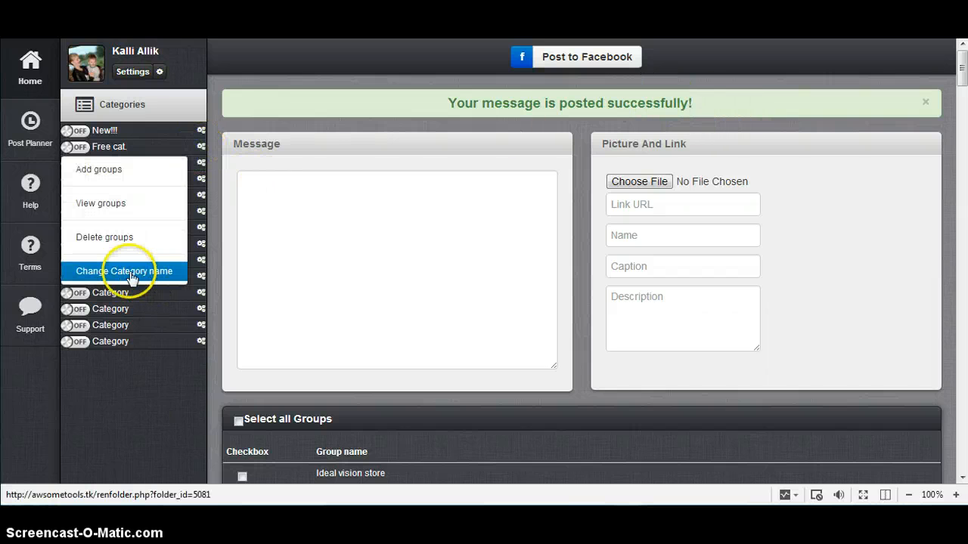
- Rename the second and third categories to 'free' and 'emty'
left_click(124, 270)
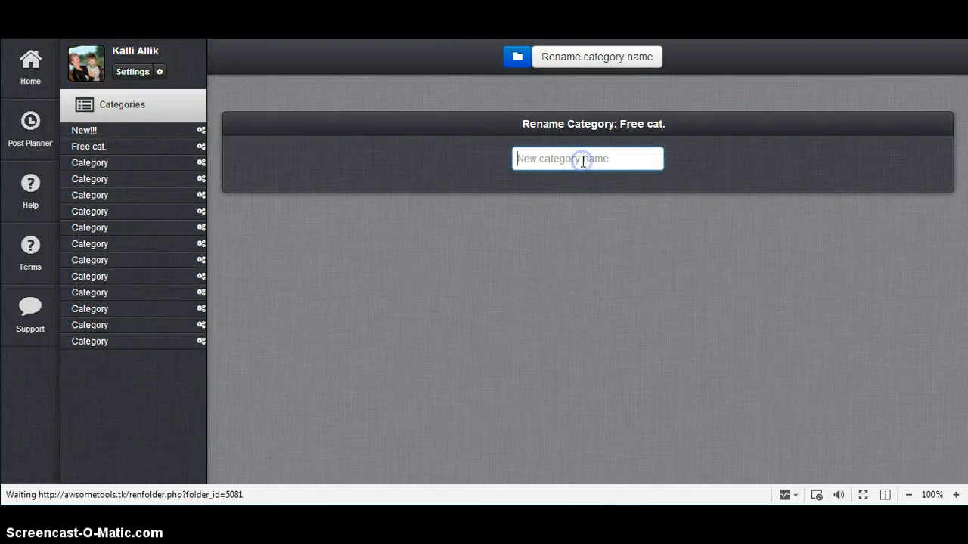
type("free")
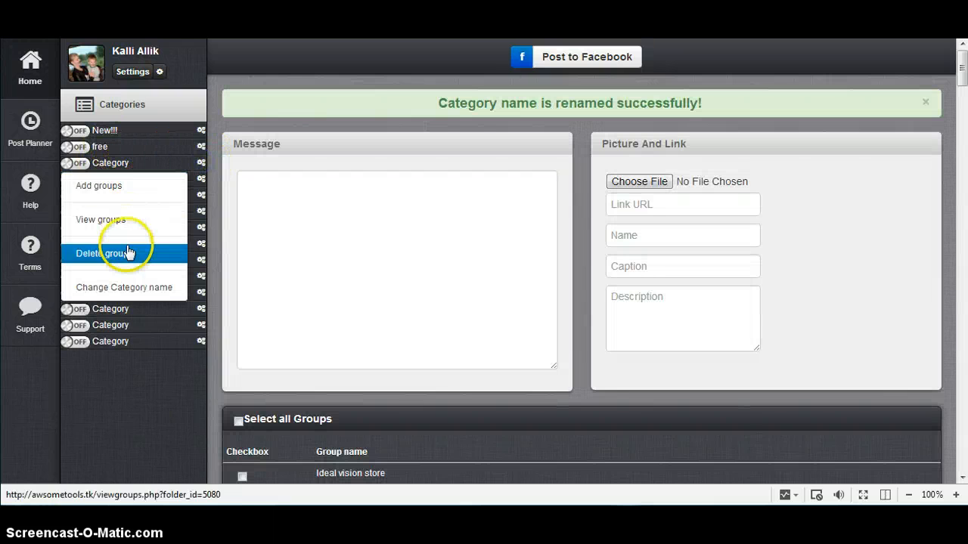
left_click(124, 287)
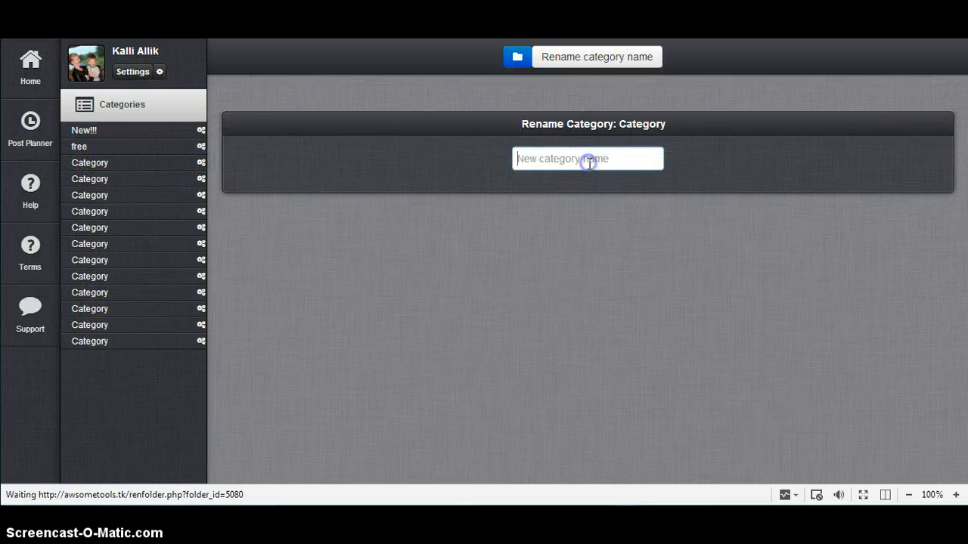
type("em")
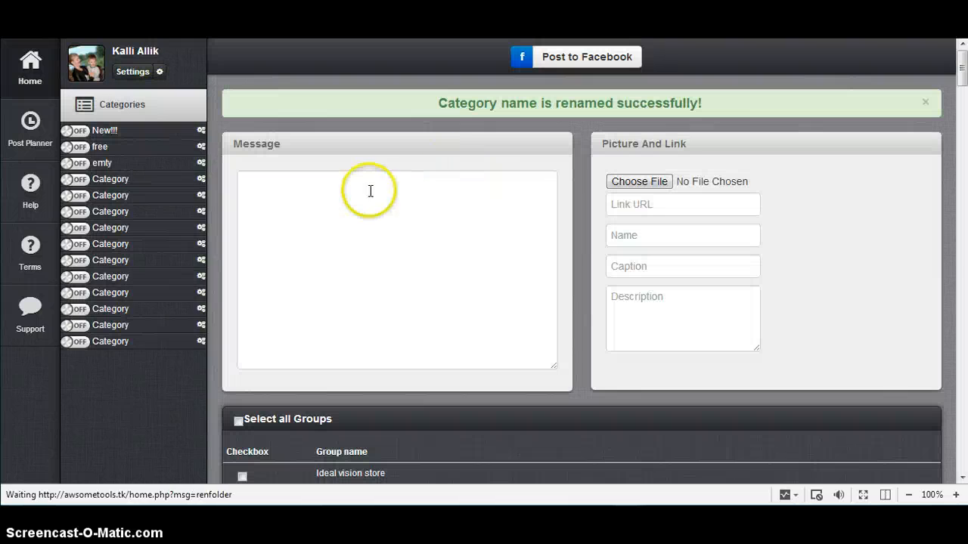
- Rename the fourth category from Category to 'marketing'
left_click(199, 179)
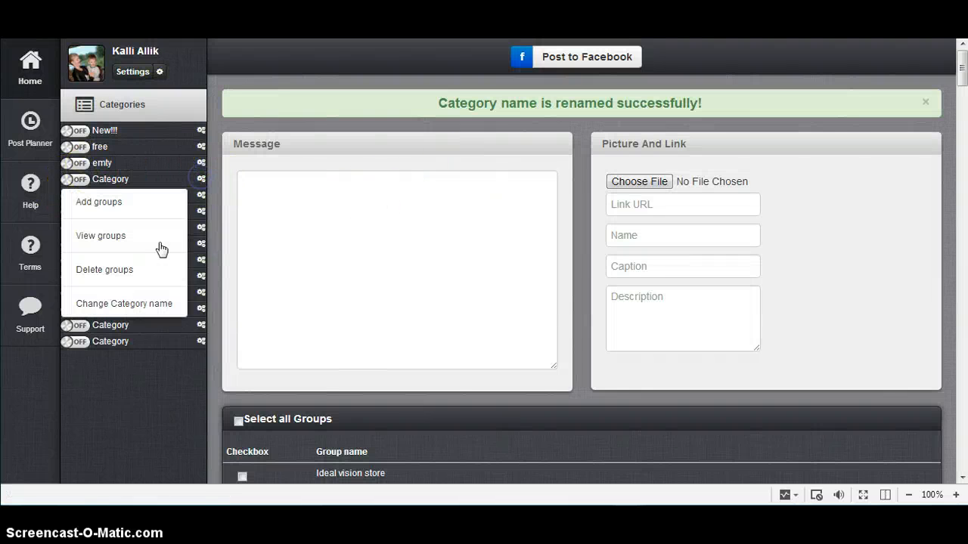
left_click(124, 302)
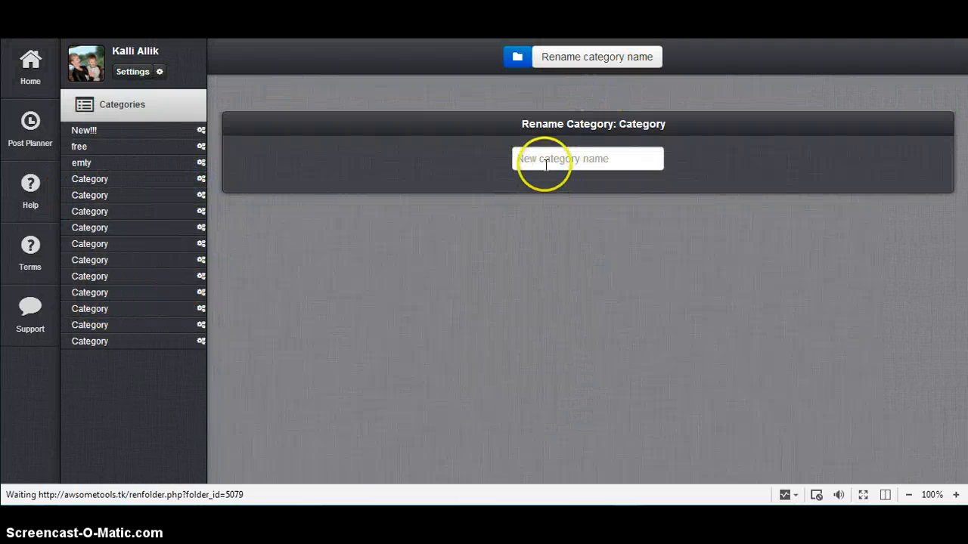
type("ma")
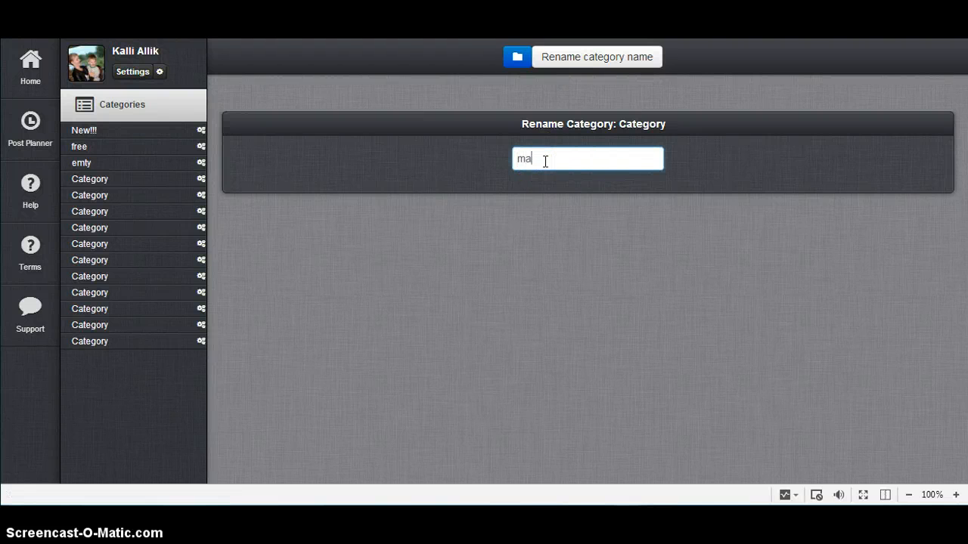
type("rke")
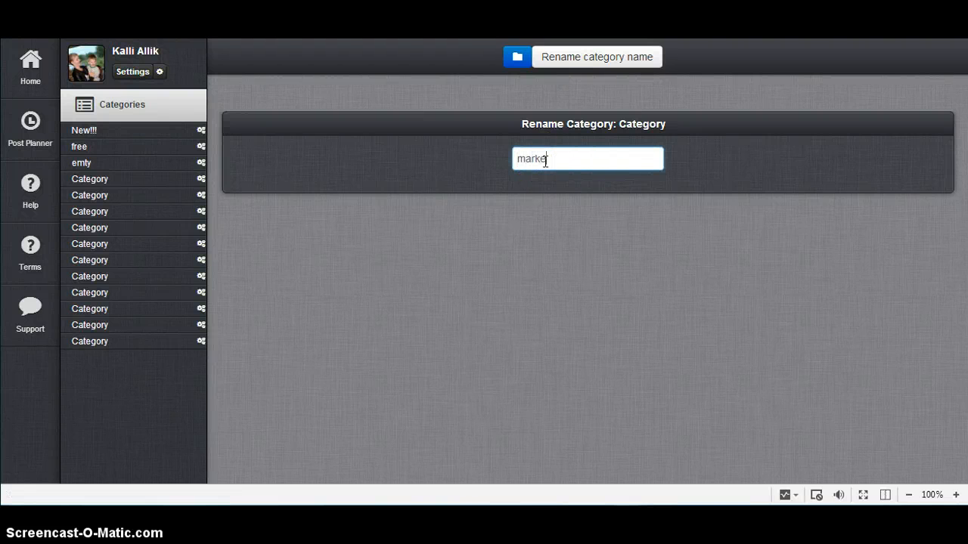
type("ing")
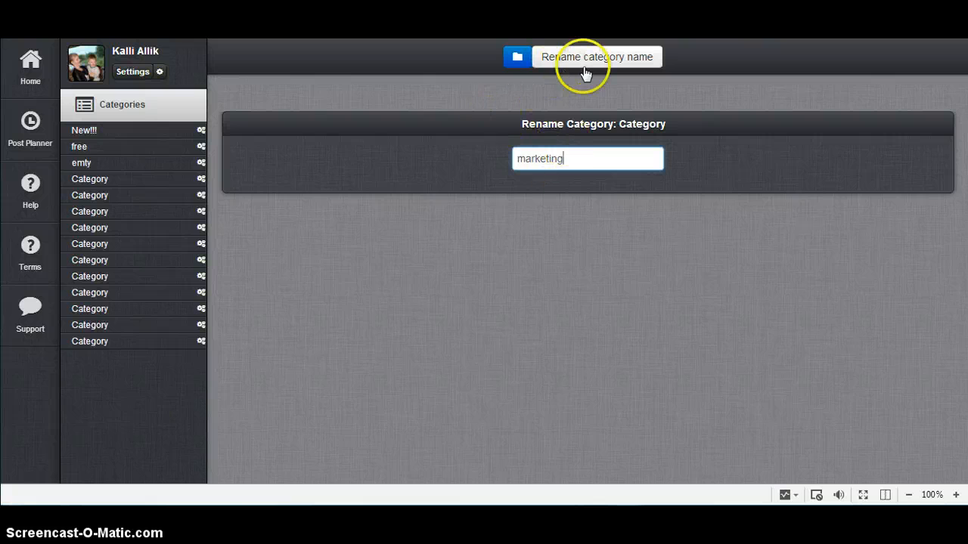
left_click(596, 57)
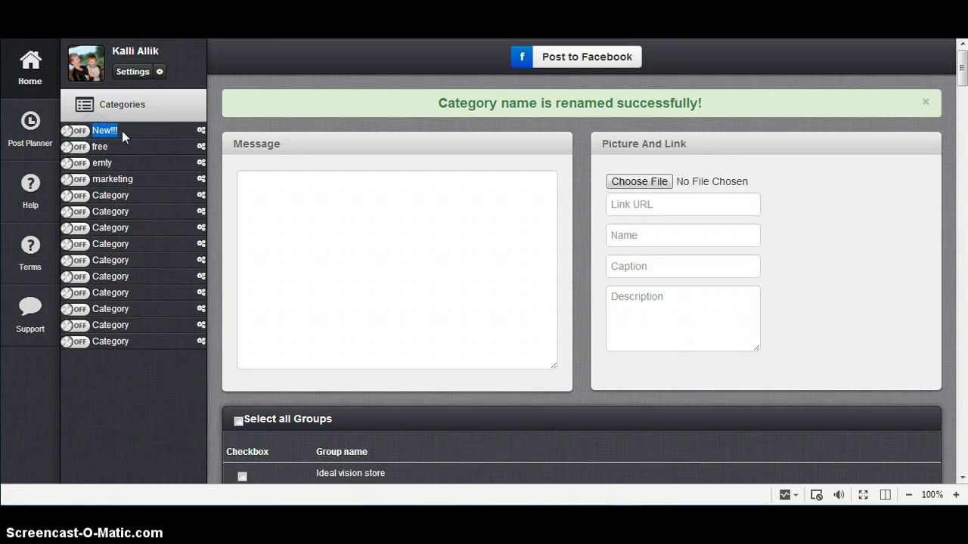
mouse_move(179, 139)
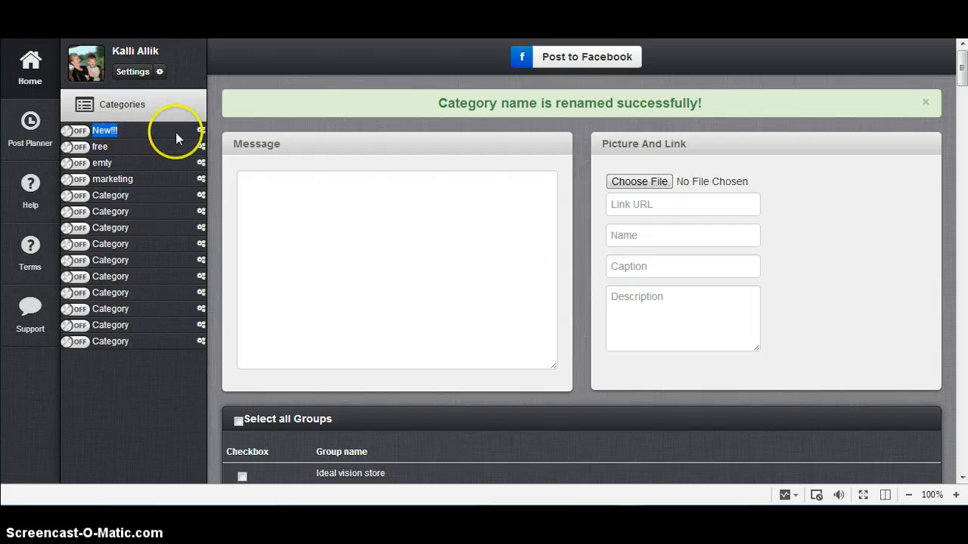
- Review the nine marketing groups listed under the New!!! category via its gear menu
left_click(200, 130)
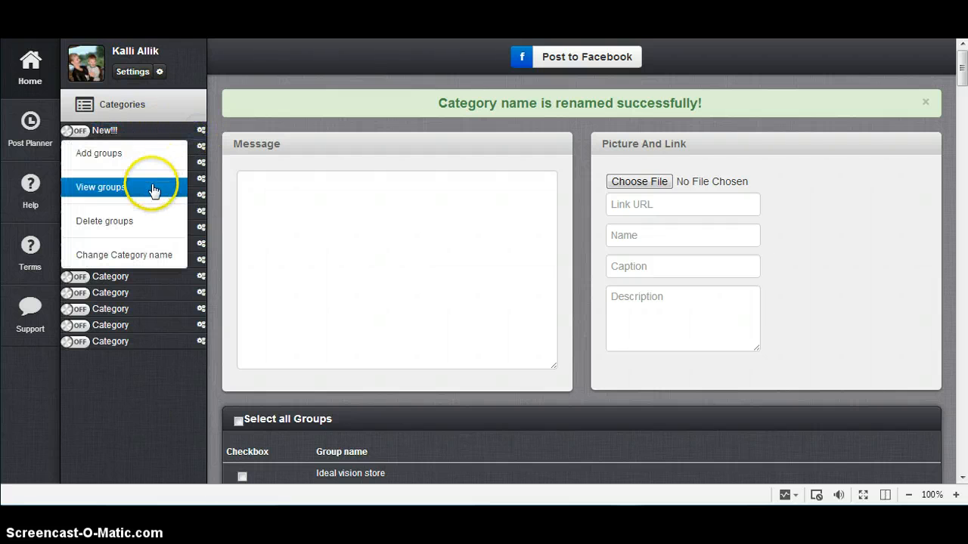
left_click(100, 188)
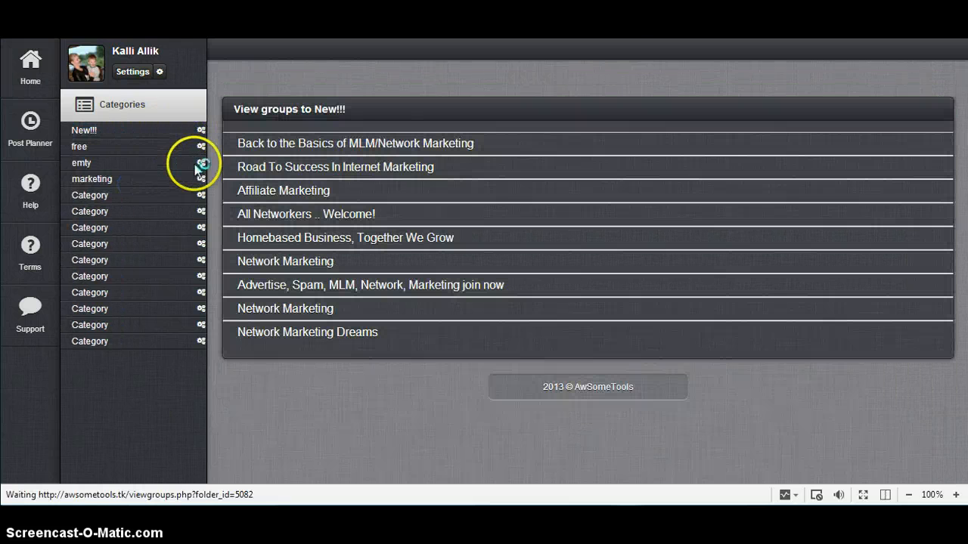
left_click(201, 163)
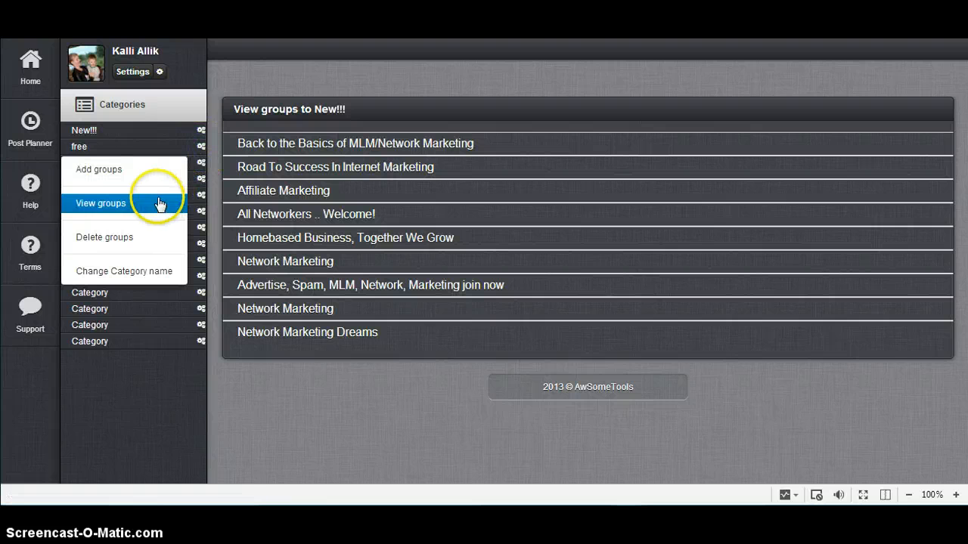
left_click(199, 147)
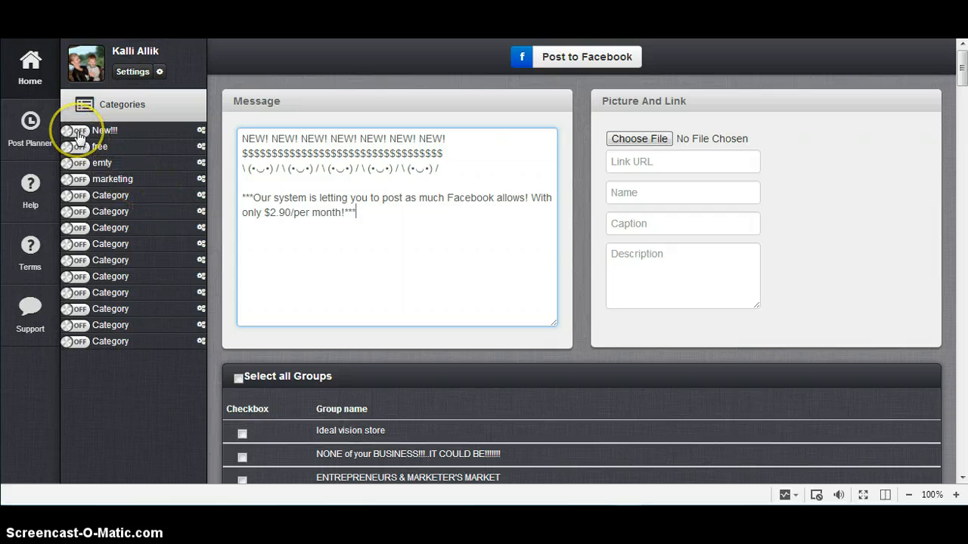
- Enable the New!!! category and post the NEW! promotional message to its groups
left_click(76, 130)
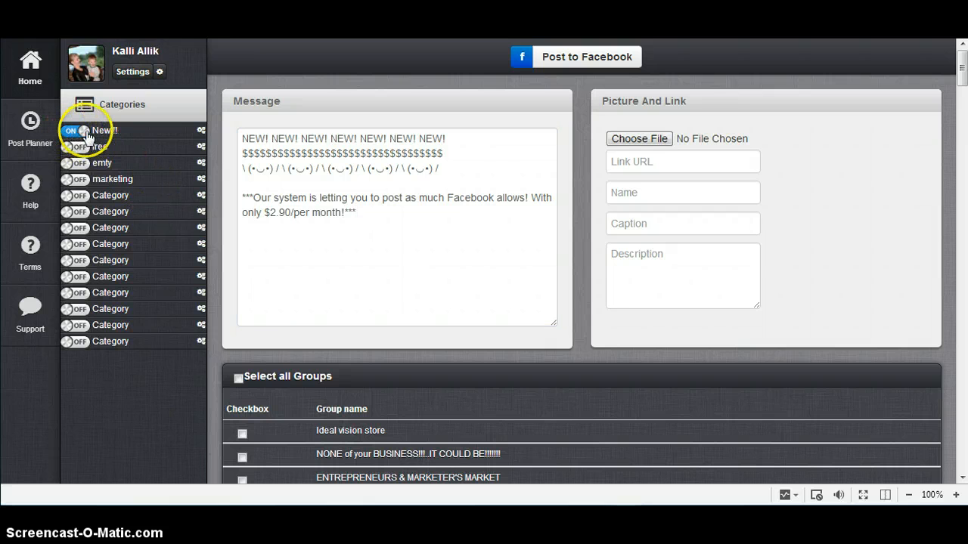
mouse_move(127, 130)
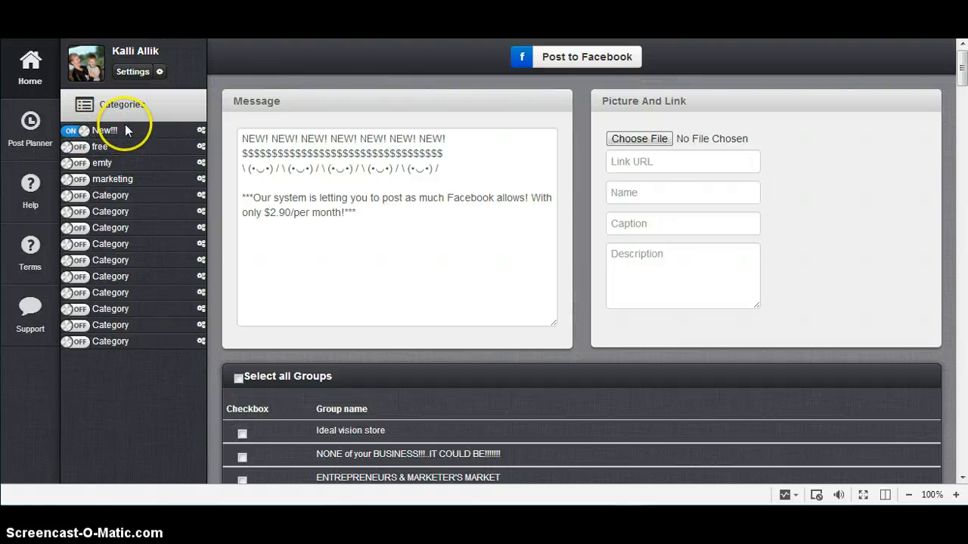
mouse_move(263, 194)
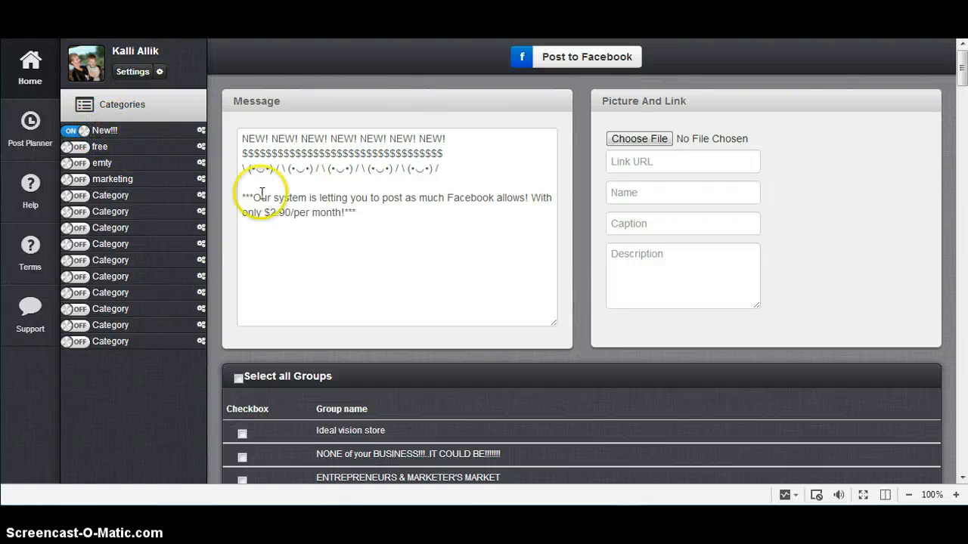
mouse_move(129, 136)
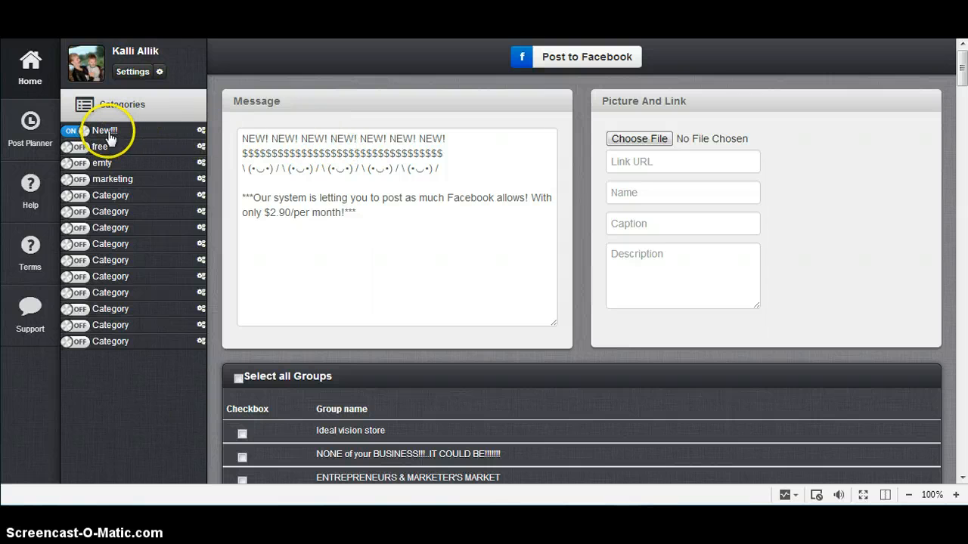
left_click(586, 57)
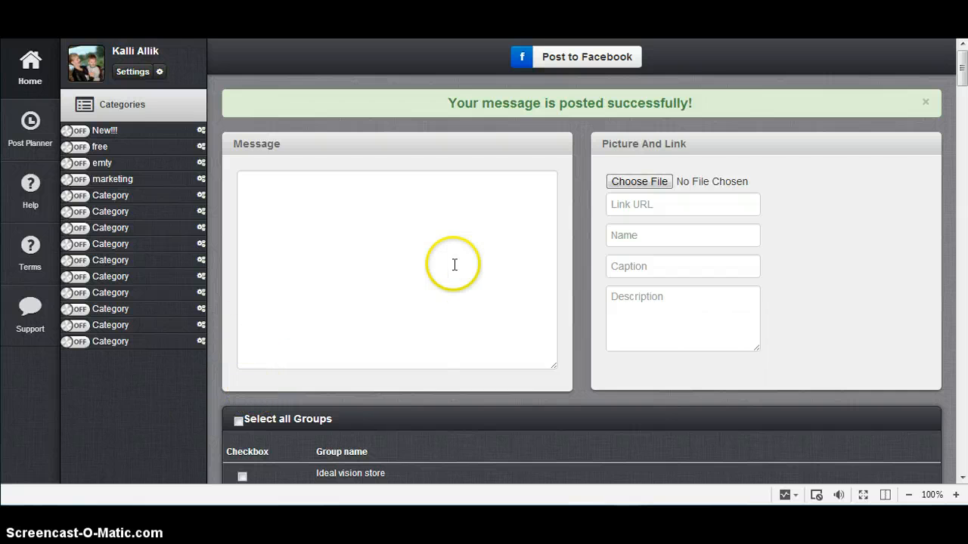
mouse_move(571, 168)
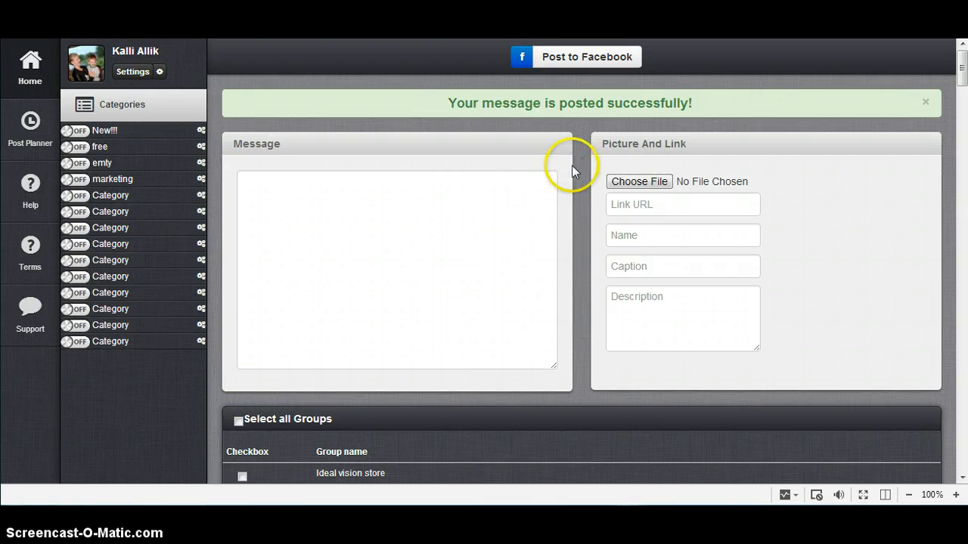
mouse_move(597, 160)
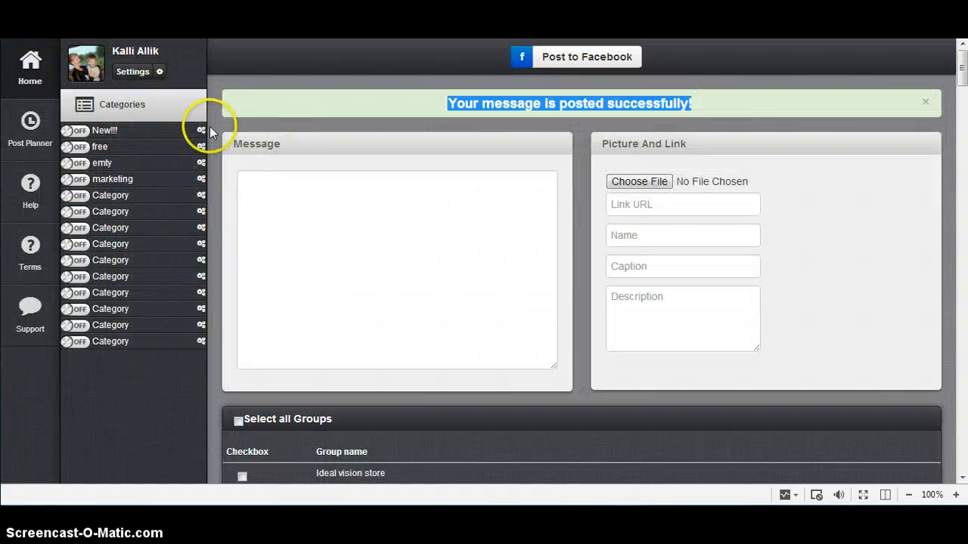
- List the New!!! category's nine marketing groups from its gear menu
left_click(201, 130)
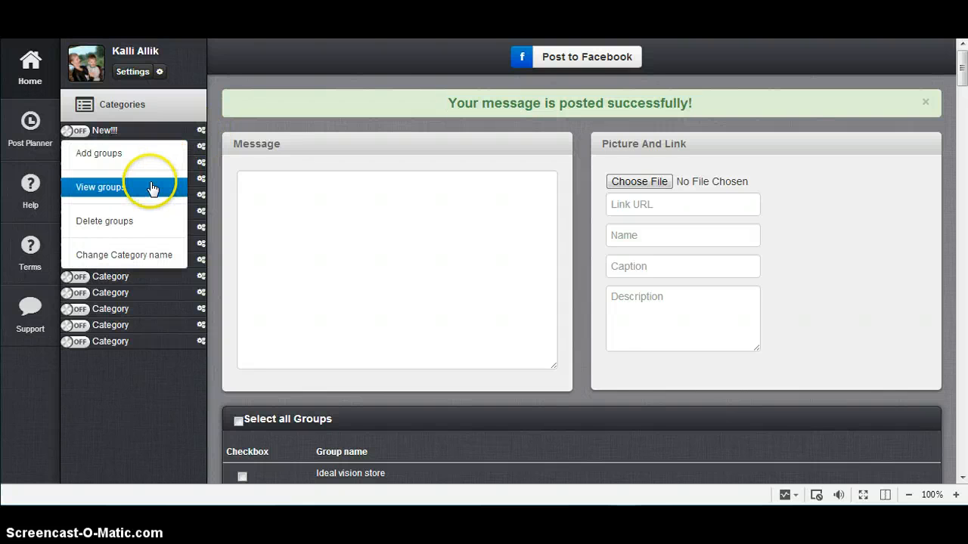
left_click(100, 187)
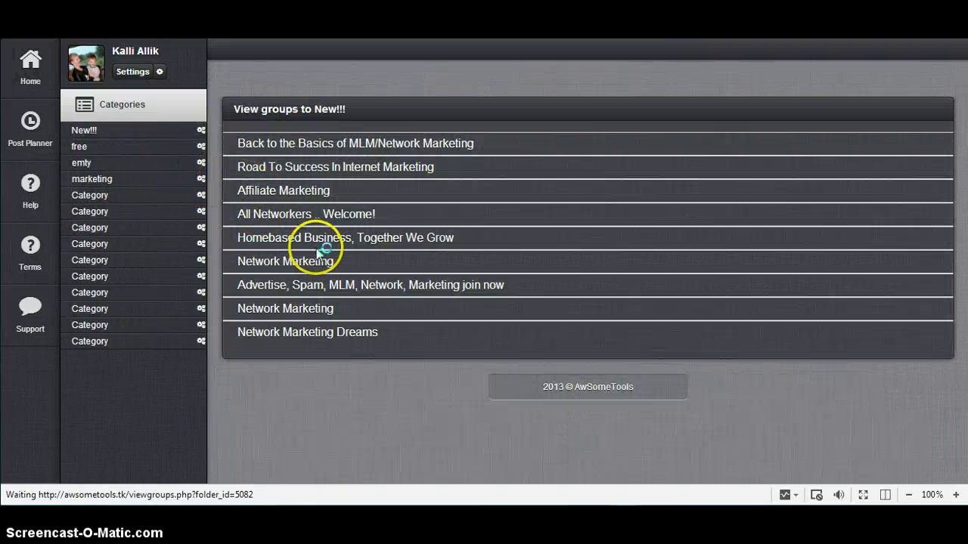
mouse_move(552, 272)
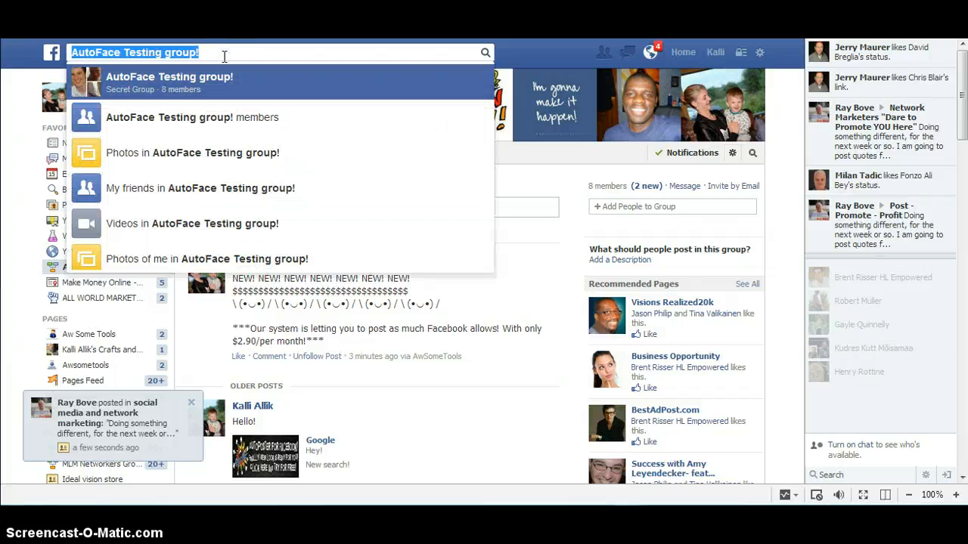
- Search Facebook for All Networkers .. Welcome! and Homebased Business, Together We Grow and visit the groups
type("All Networkers .. Welcome!")
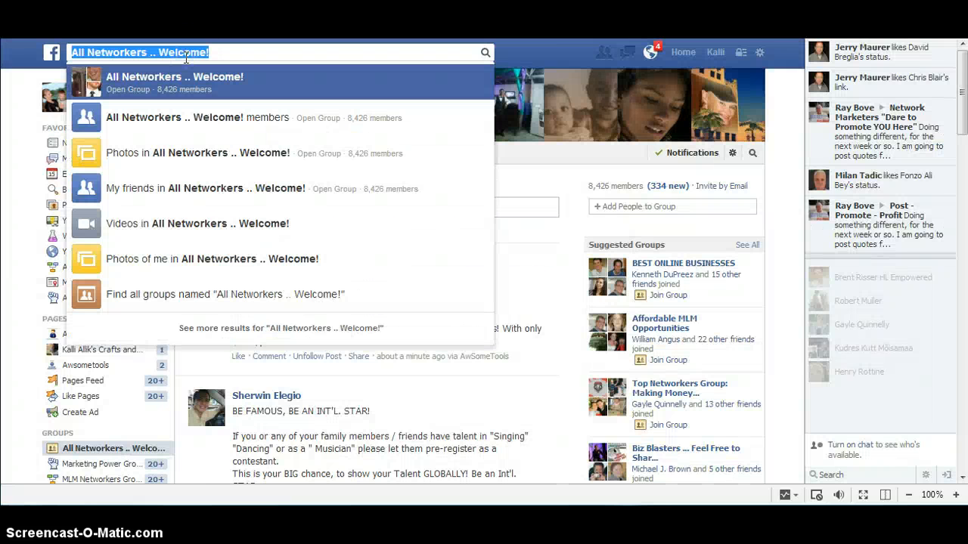
type("Homebased Business, Together We Grow")
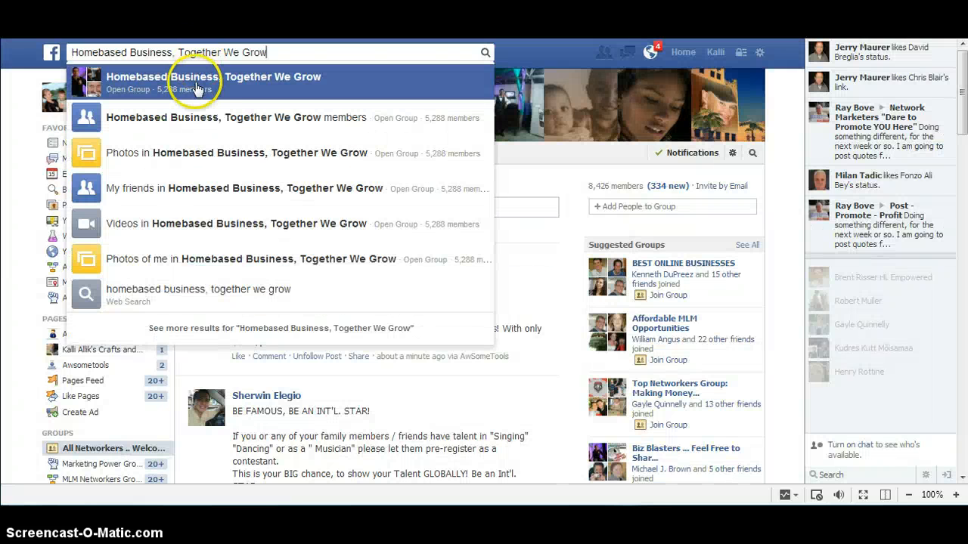
left_click(212, 82)
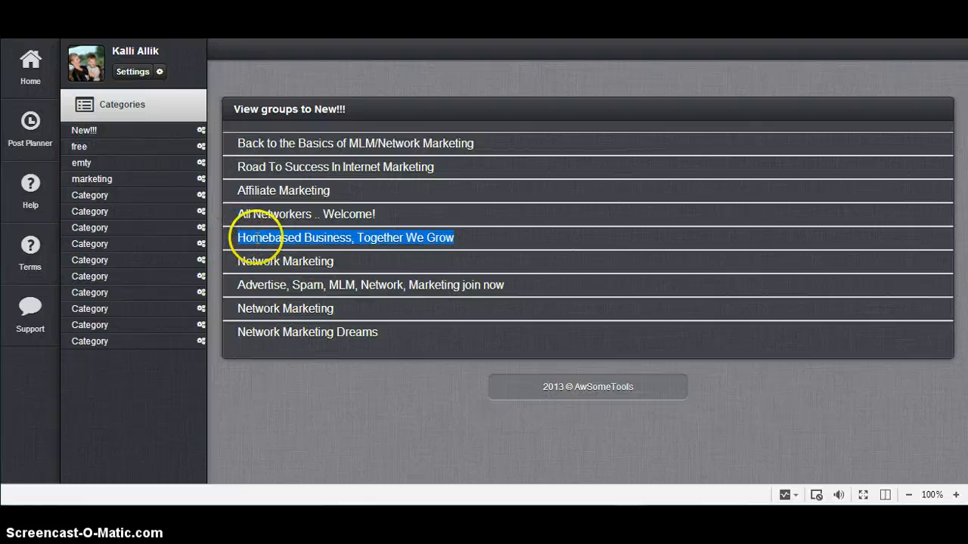
- Return to the posting form and attach the picture best_wishes_ecard-1.jpg
left_click(30, 63)
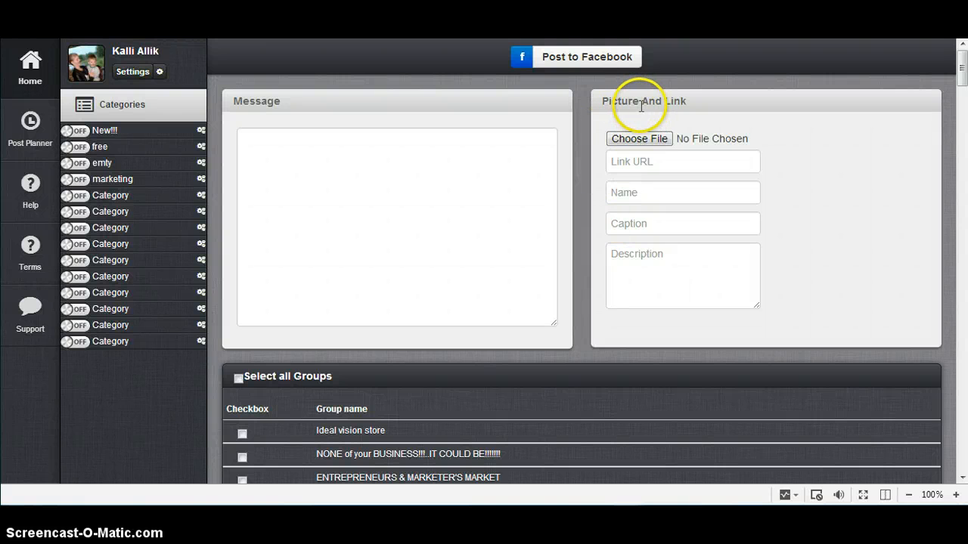
left_click(638, 139)
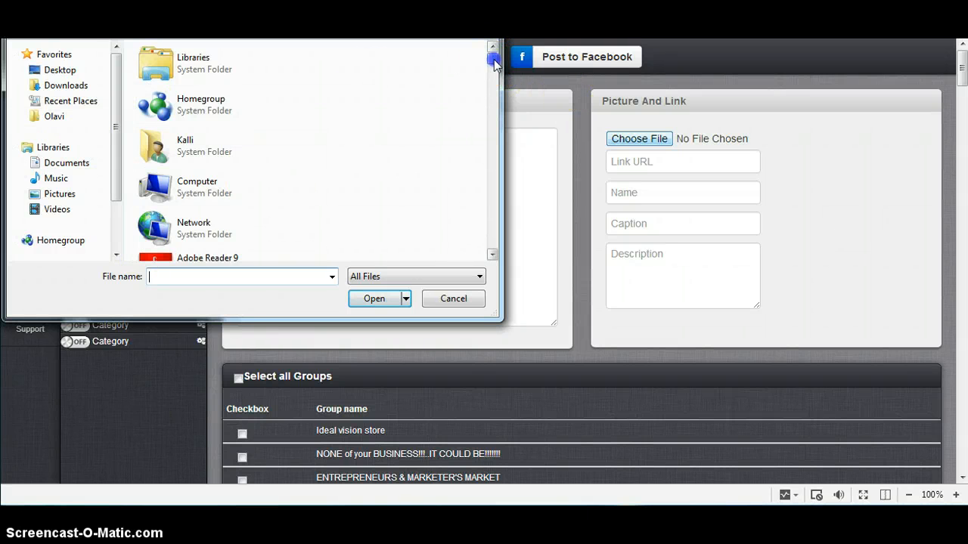
left_click_drag(493, 59, 493, 88)
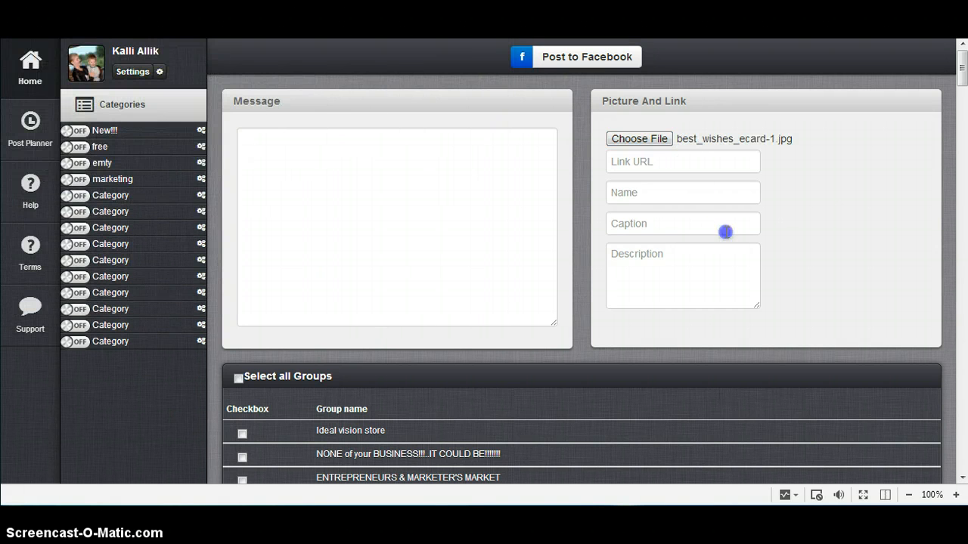
left_click(680, 160)
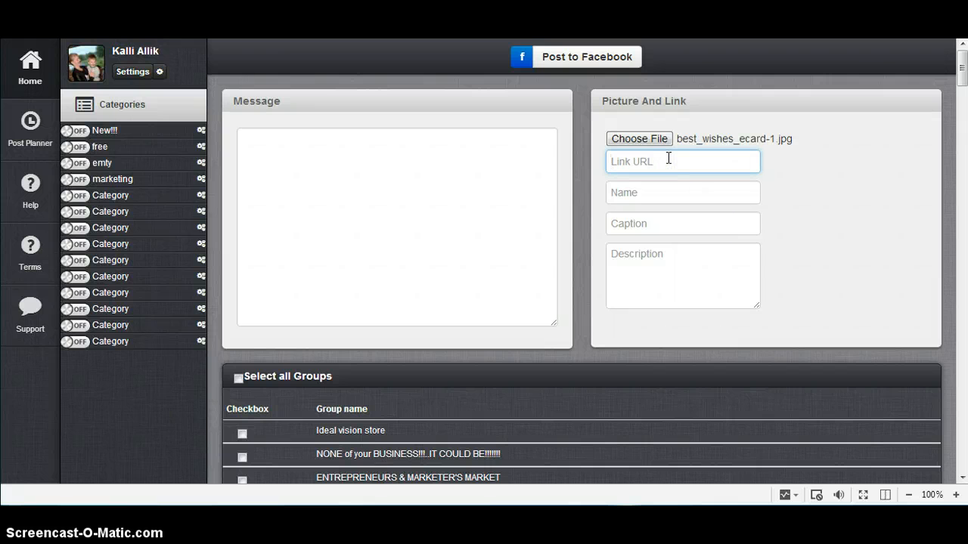
type("www.")
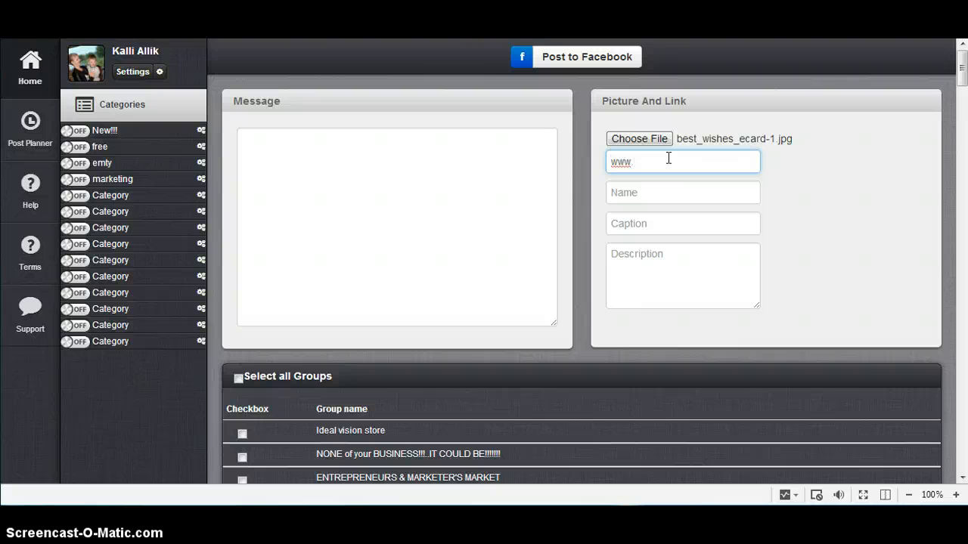
type("google.")
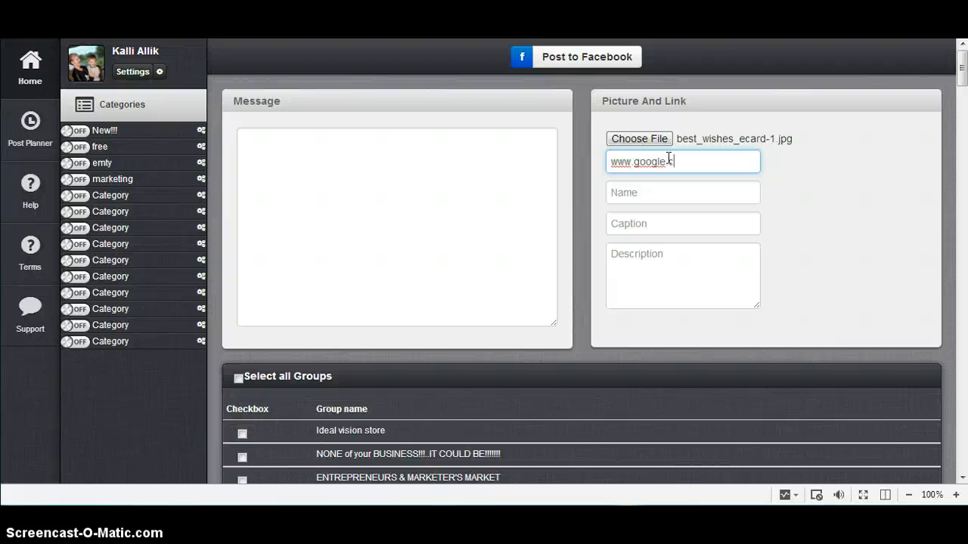
left_click(682, 192)
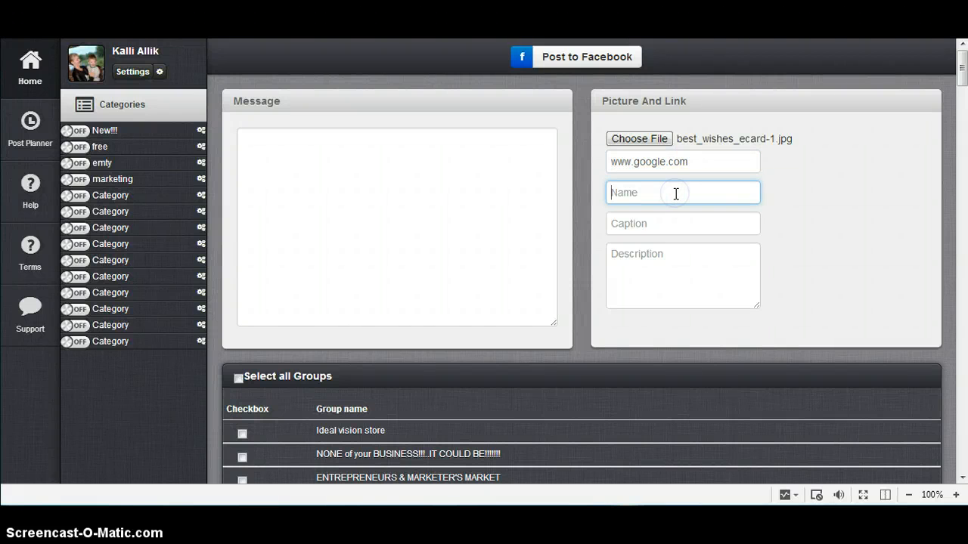
type("N")
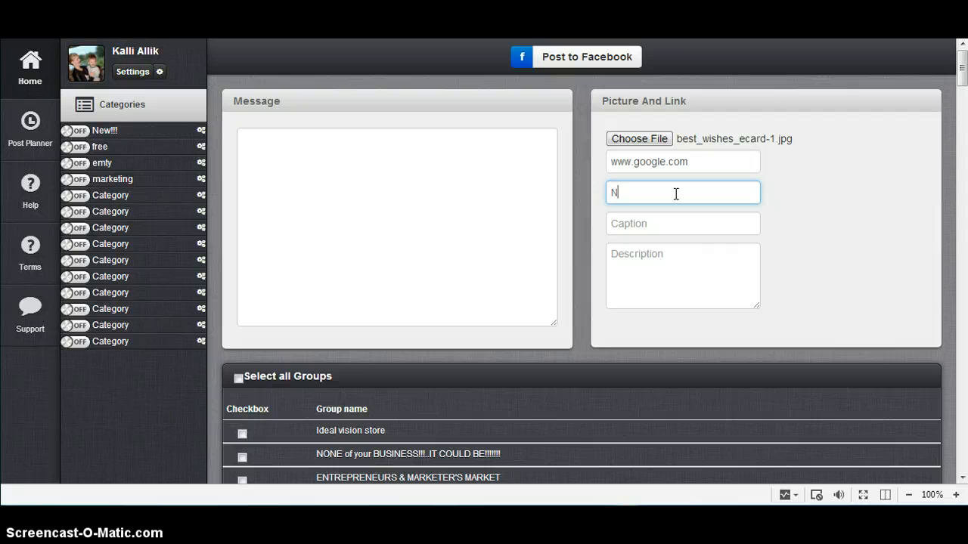
type("ew sear")
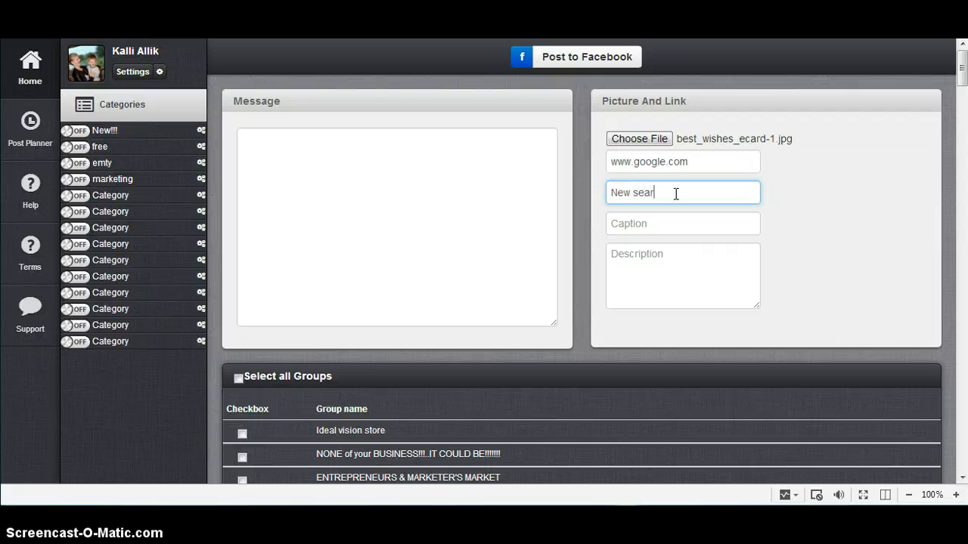
- Enter the caption Find all you need now! and description Use as often you want!
left_click(681, 224)
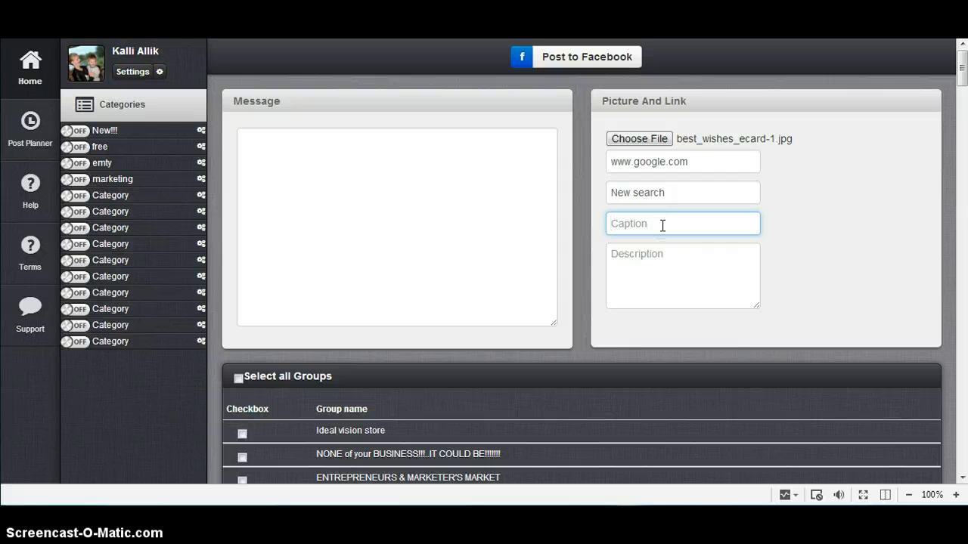
type("Find all you")
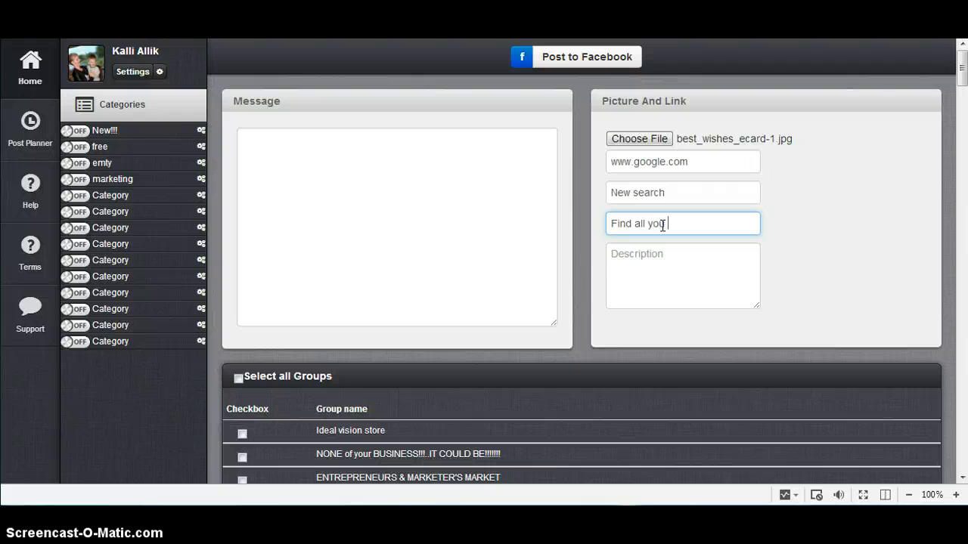
type("need now!")
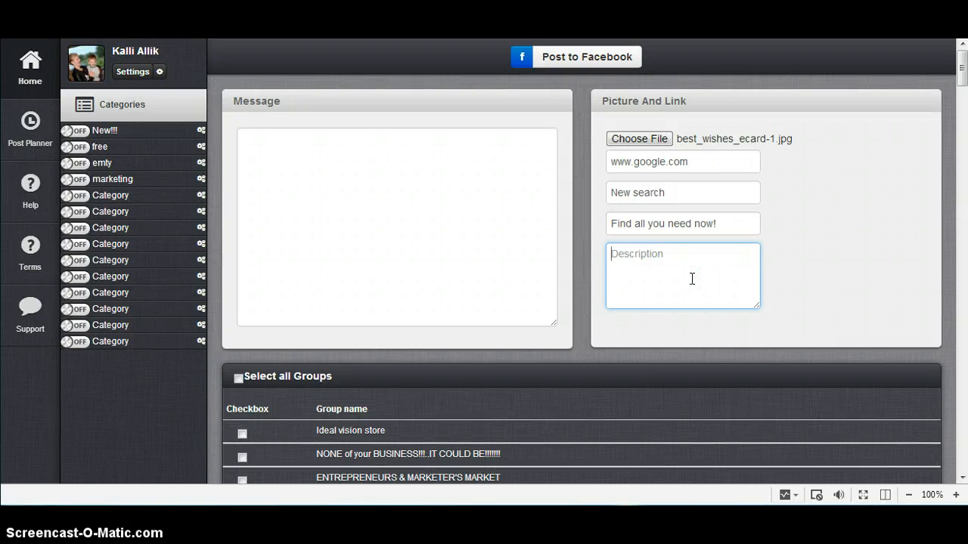
type("Use as often you w")
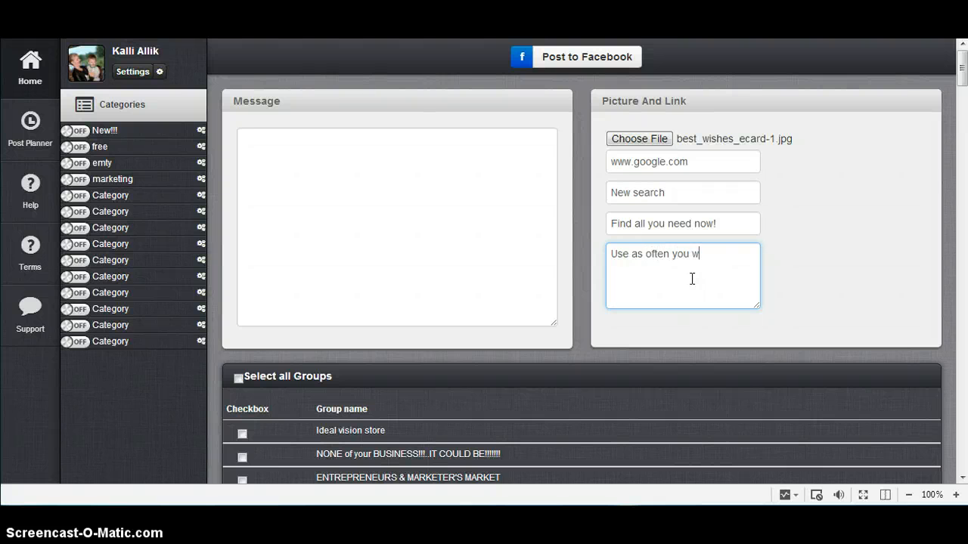
type("ant!")
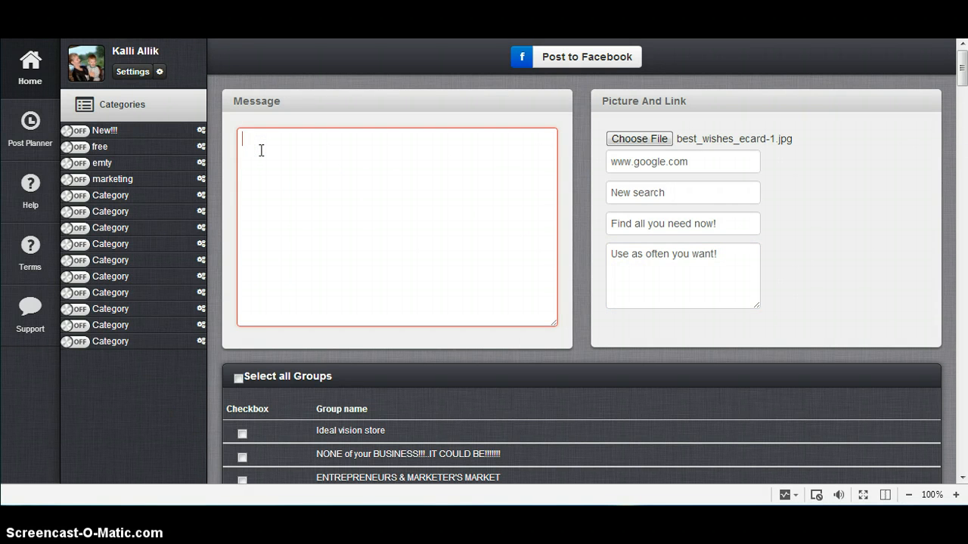
mouse_move(736, 188)
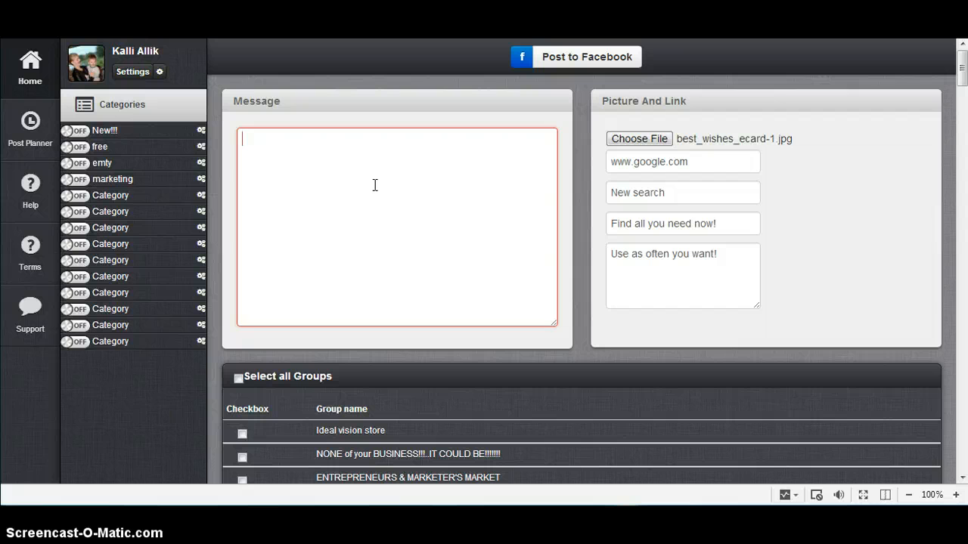
- Write the message Hey ! Have you seen this?
type("H")
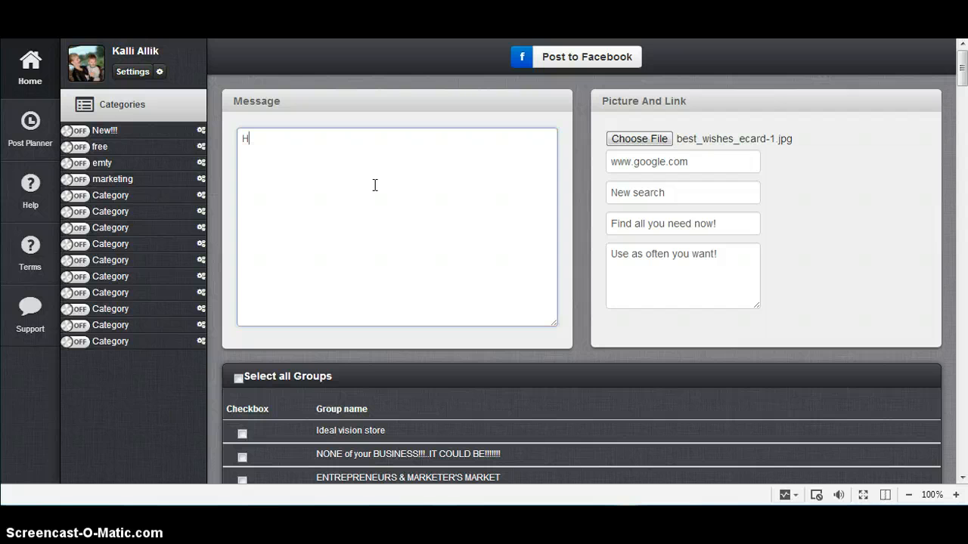
type("ey !")
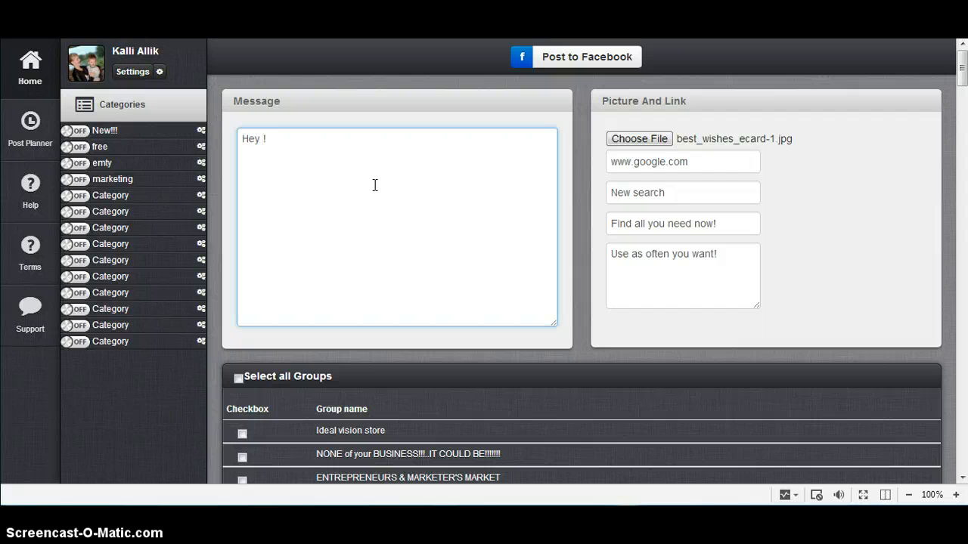
type("Have")
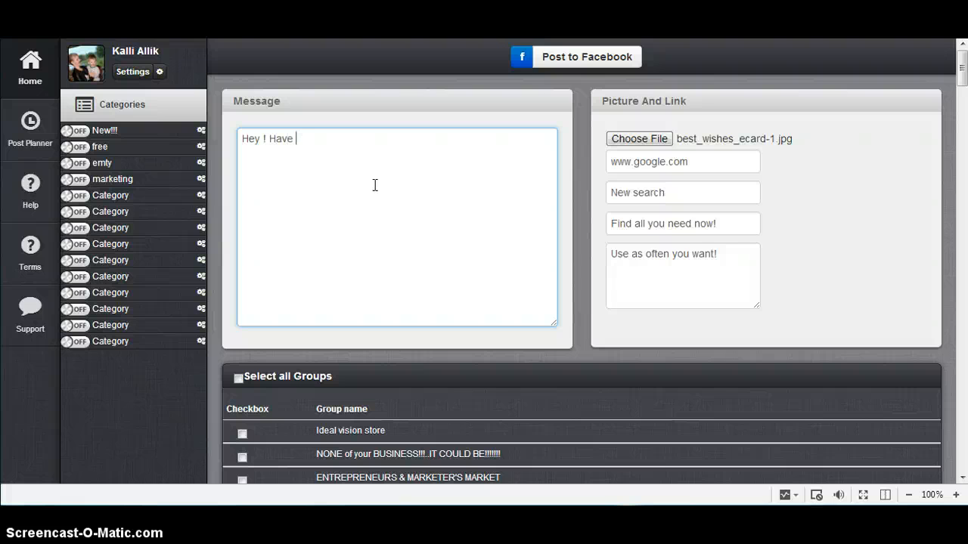
type("you seen")
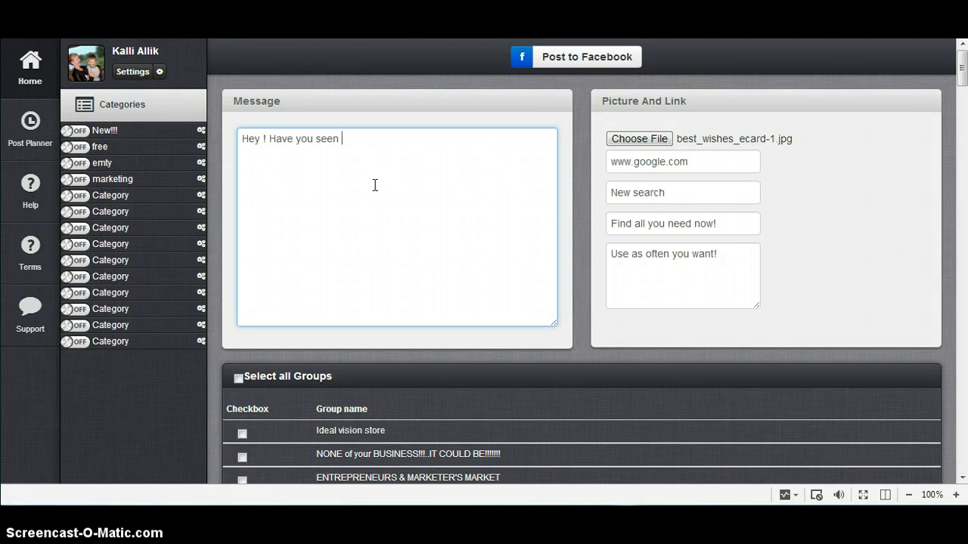
type("this?")
type("a")
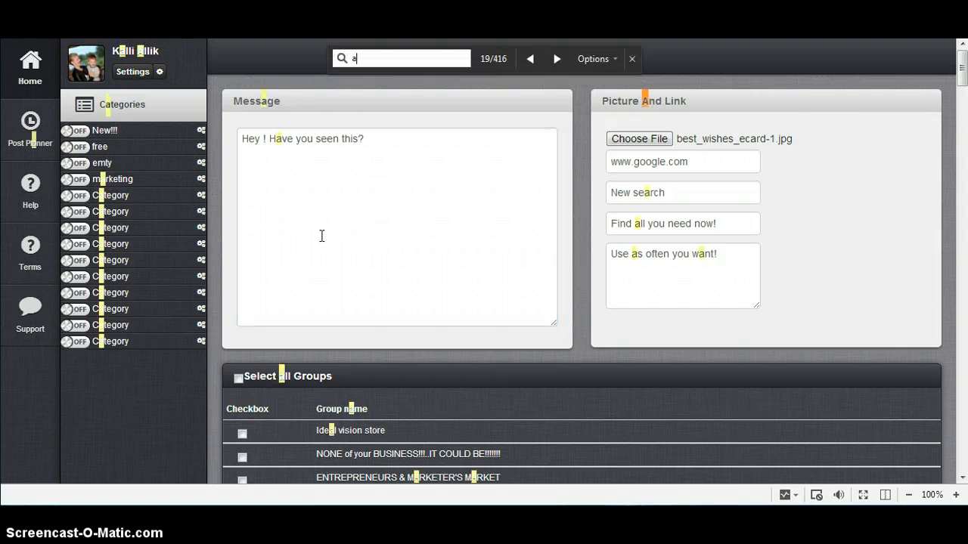
- Find 'auto' in the group list and select AutoFace Testing group! as the destination
type("uto")
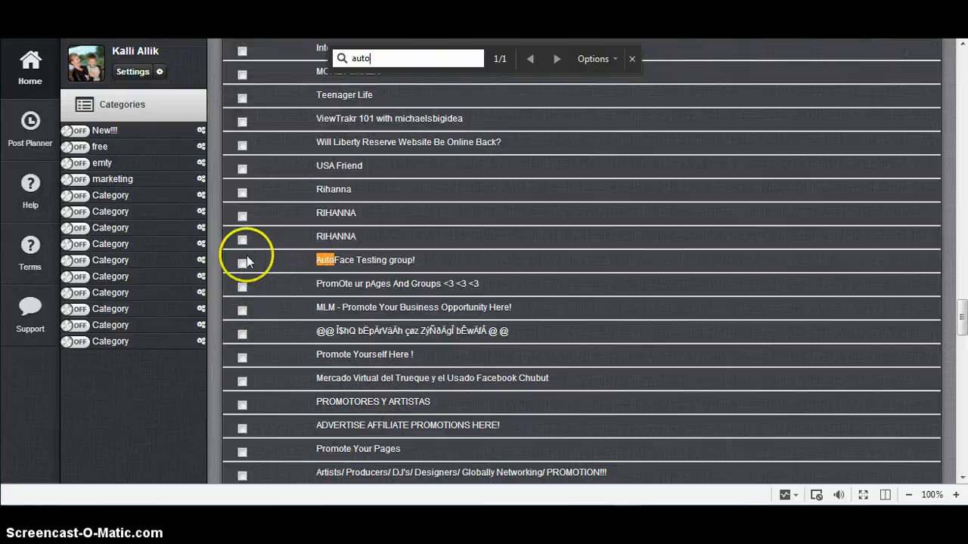
left_click(242, 263)
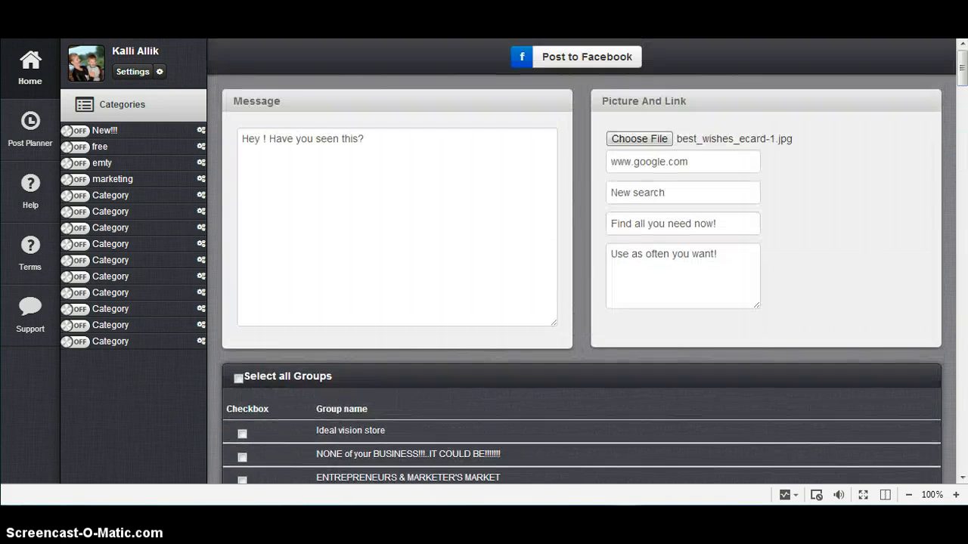
- Post to Facebook and view the new post in the AutoFace Testing group! page
left_click(575, 57)
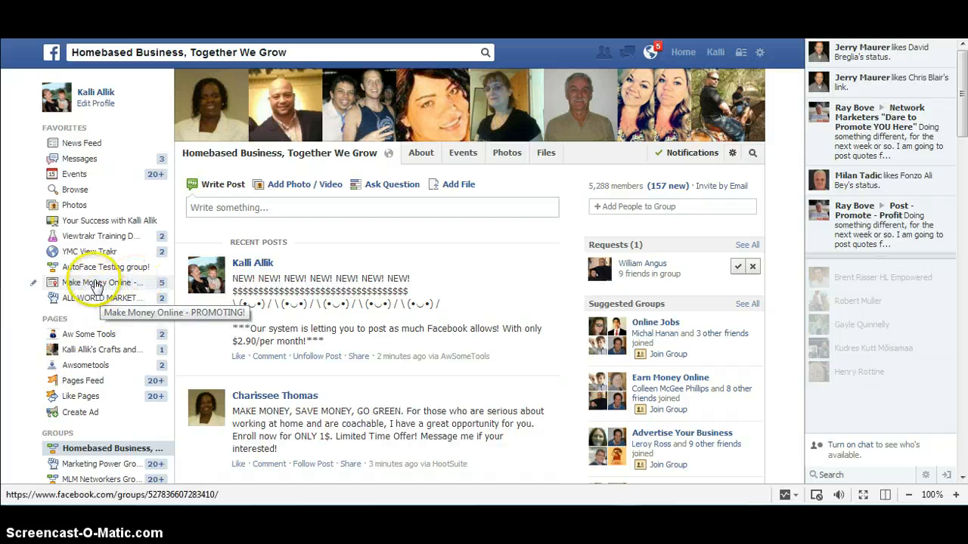
left_click(98, 266)
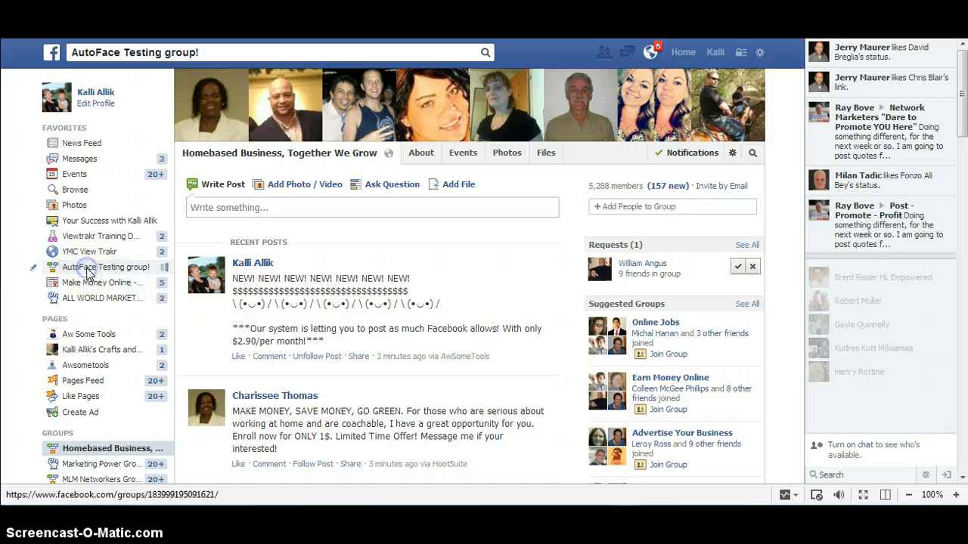
left_click(112, 266)
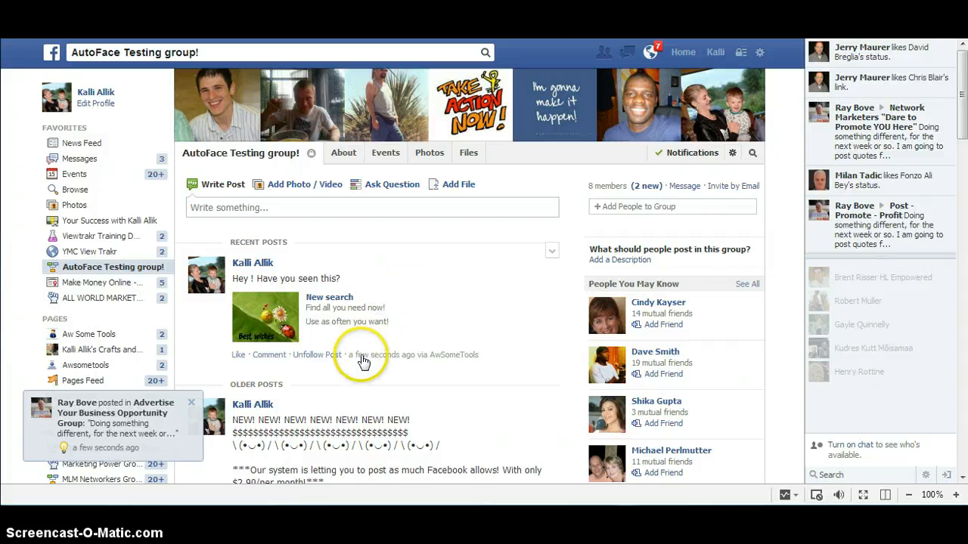
mouse_move(459, 364)
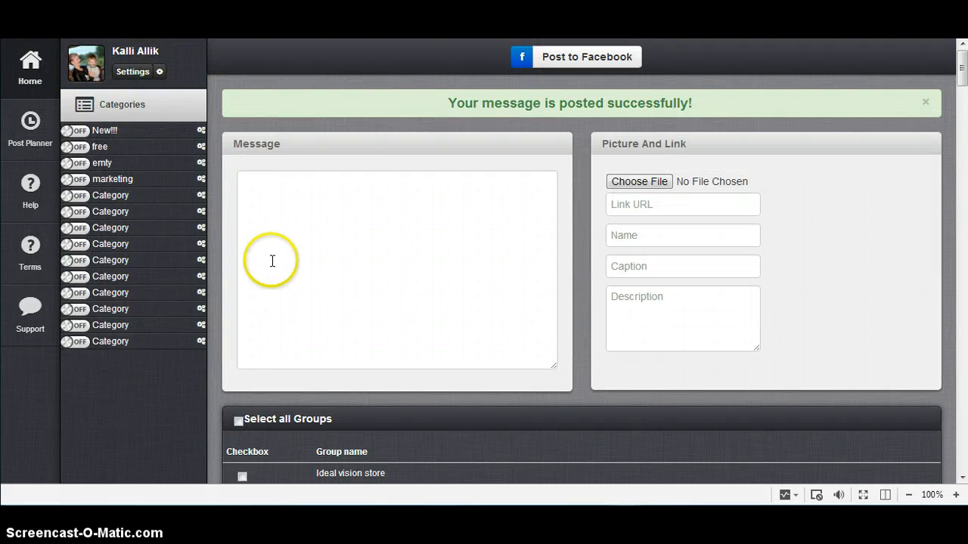
mouse_move(289, 262)
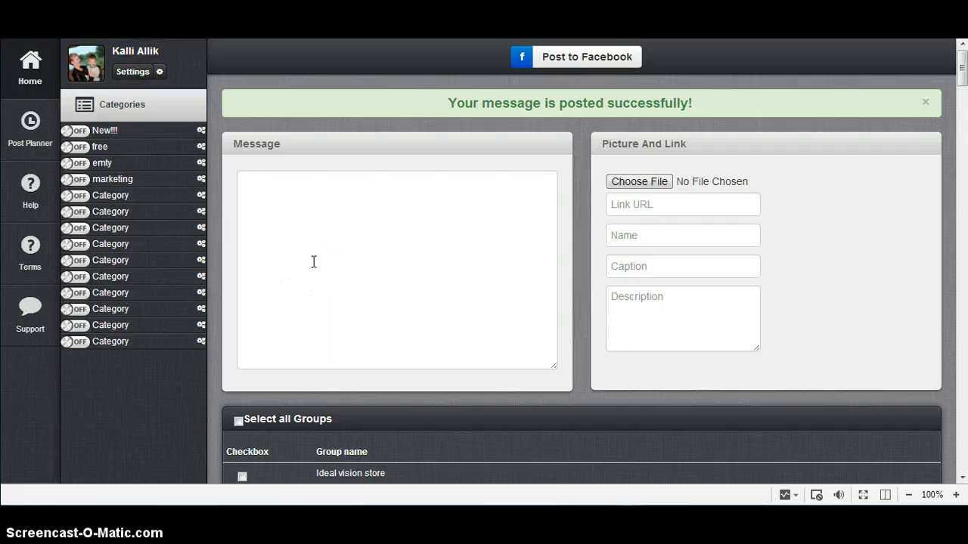
- Select the Ideal vision store group and clear the typed group name from the message field
scroll("down", 3)
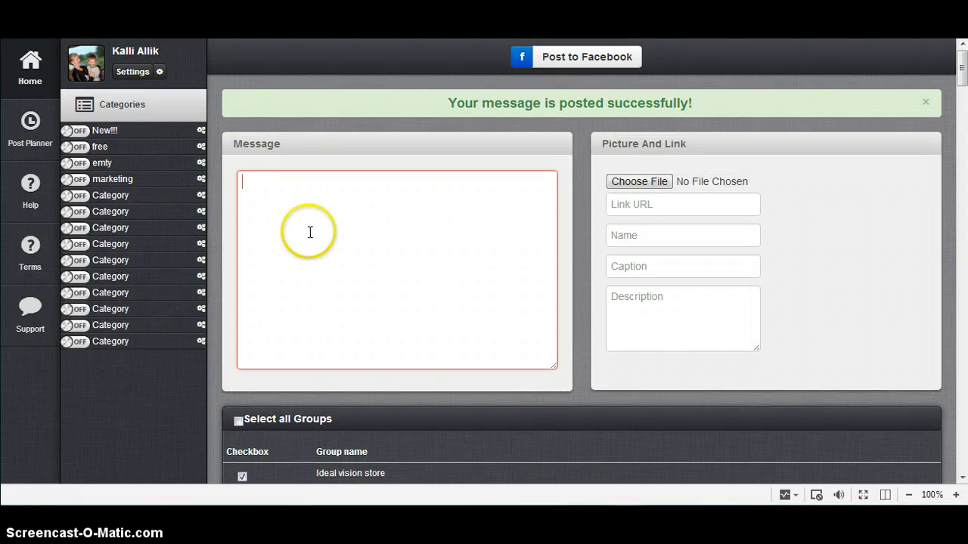
type("Homebased Business, Together We Grow")
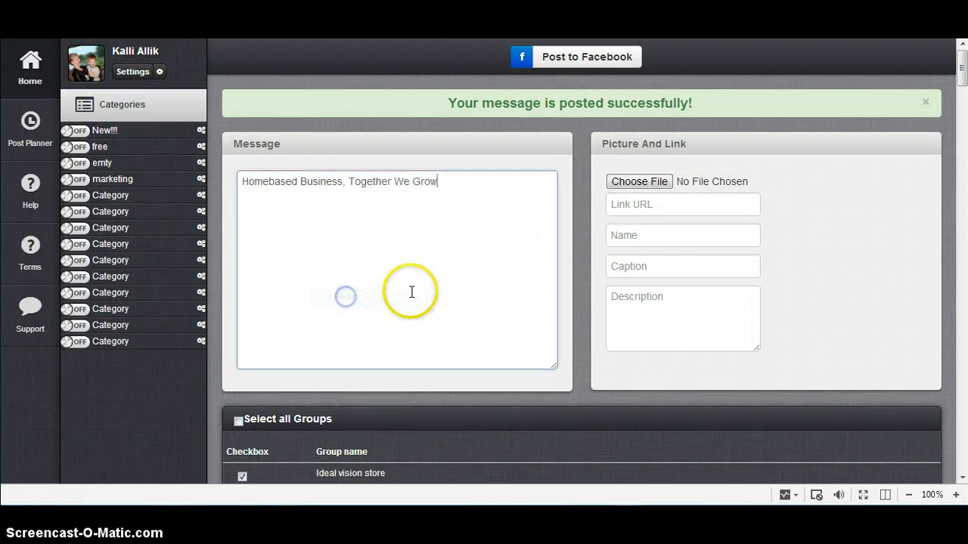
triple_click(339, 181)
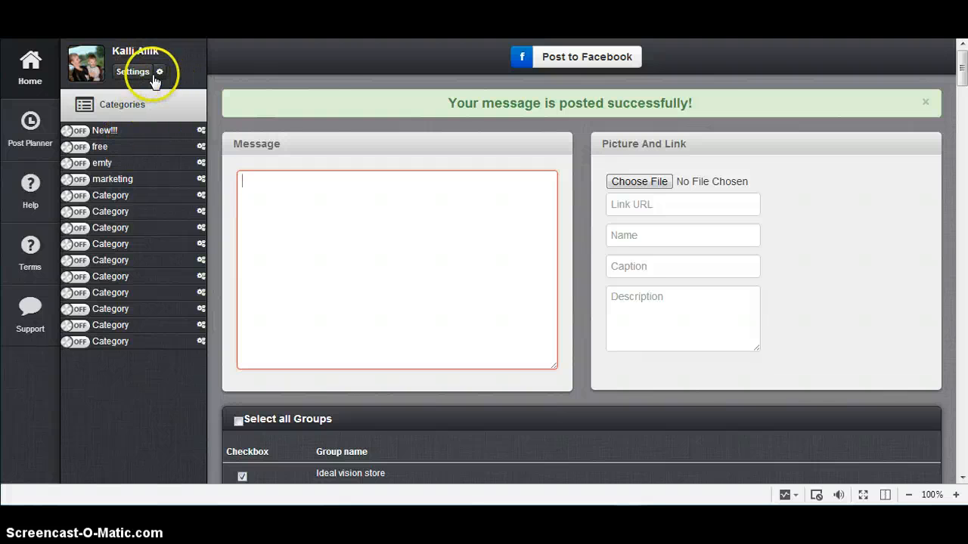
left_click(133, 71)
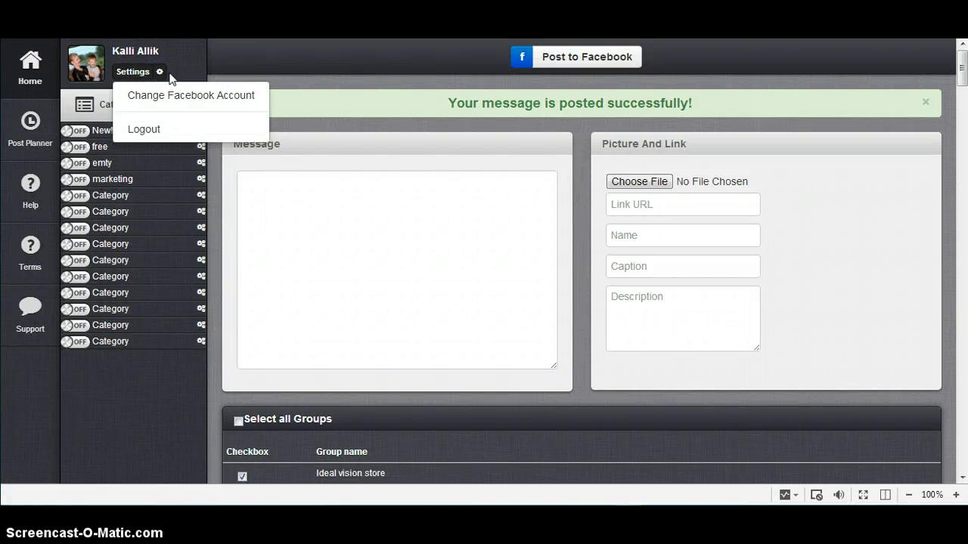
mouse_move(190, 95)
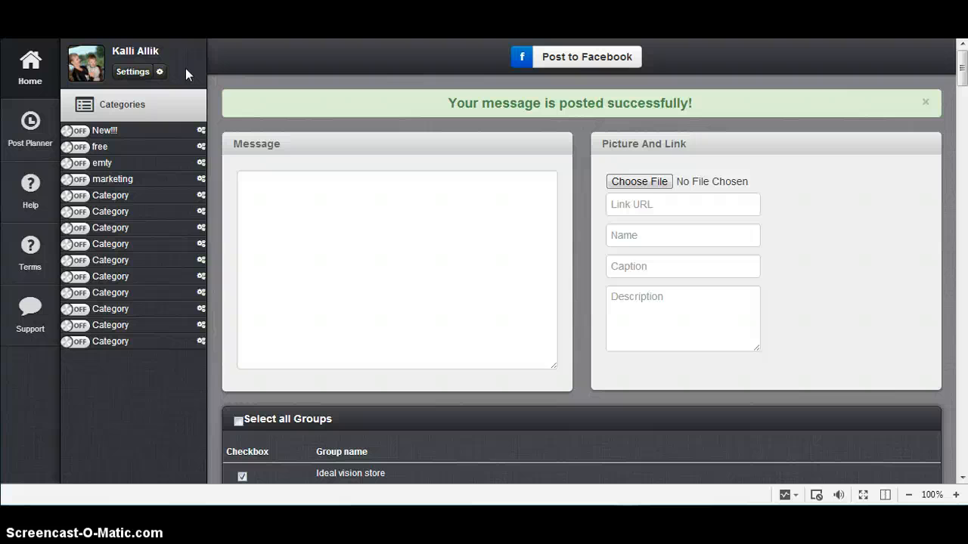
mouse_move(302, 400)
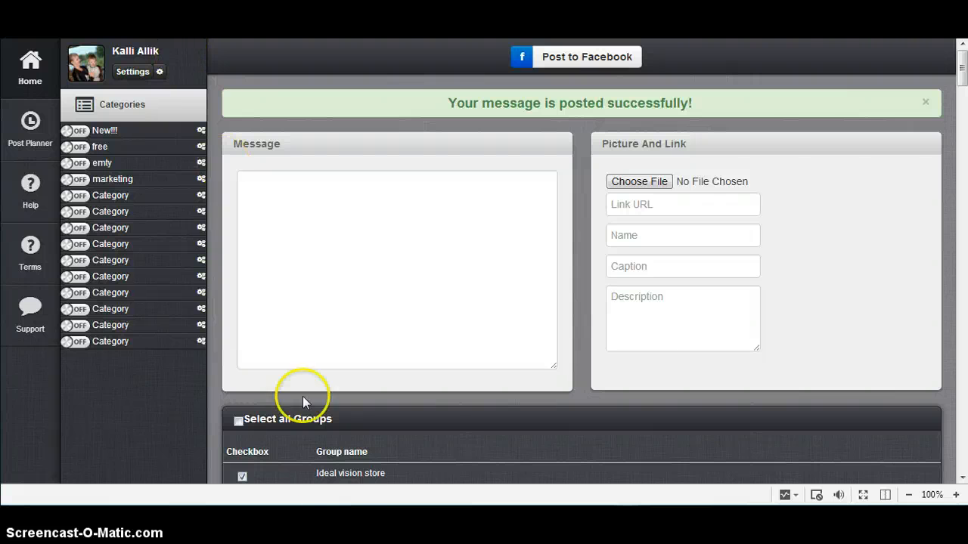